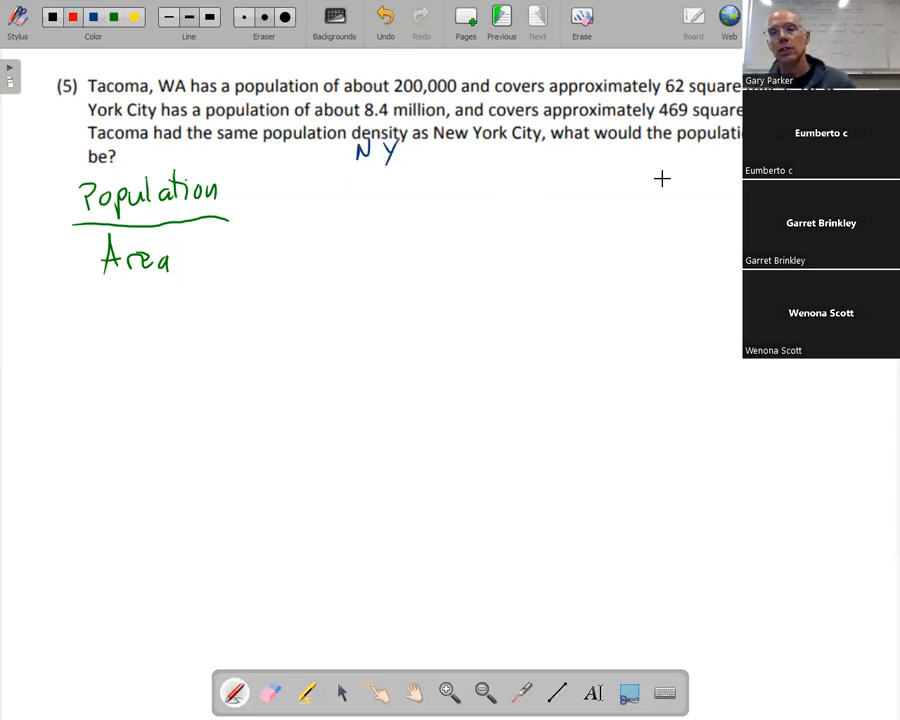
# Write 'Tacoma' with 200,000/62 in red, then 8,400,000 under NY in blue
pyautogui.write('Tacoma')
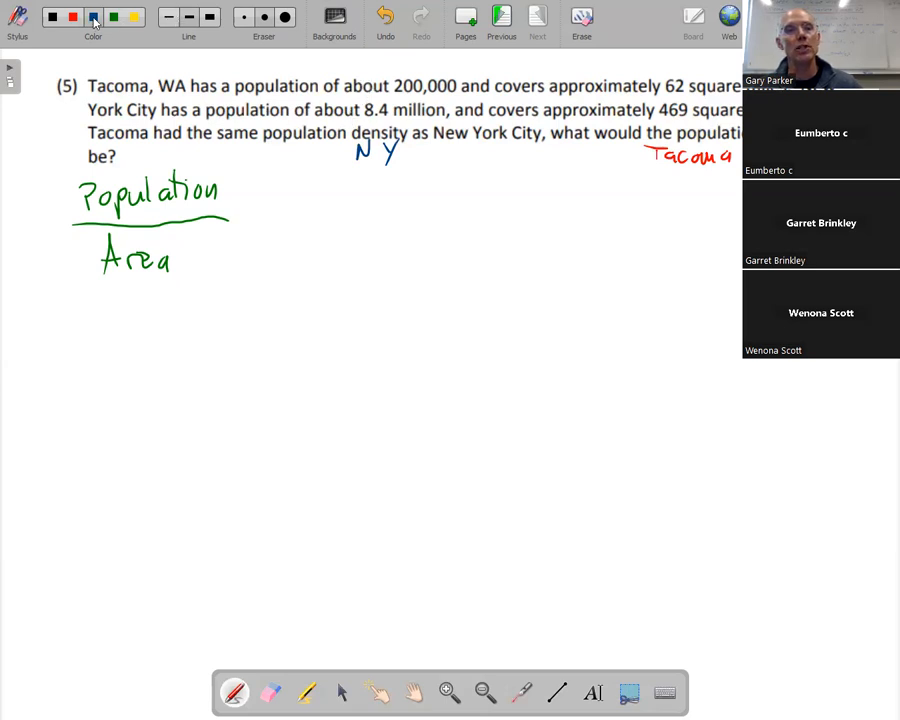
pyautogui.click(93, 17)
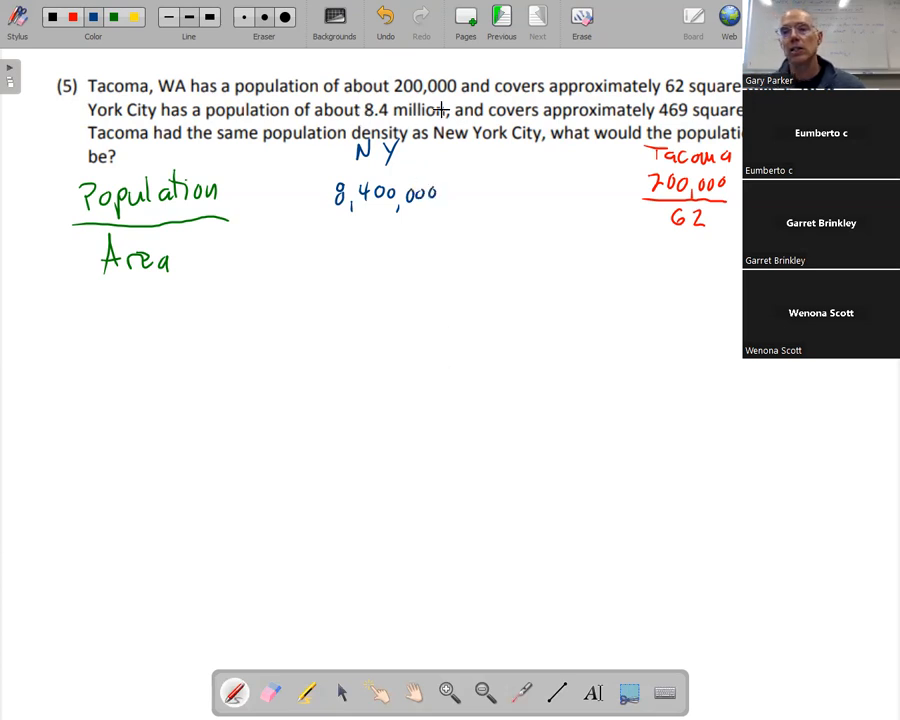
pyautogui.moveTo(332, 214); pyautogui.dragTo(445, 210)
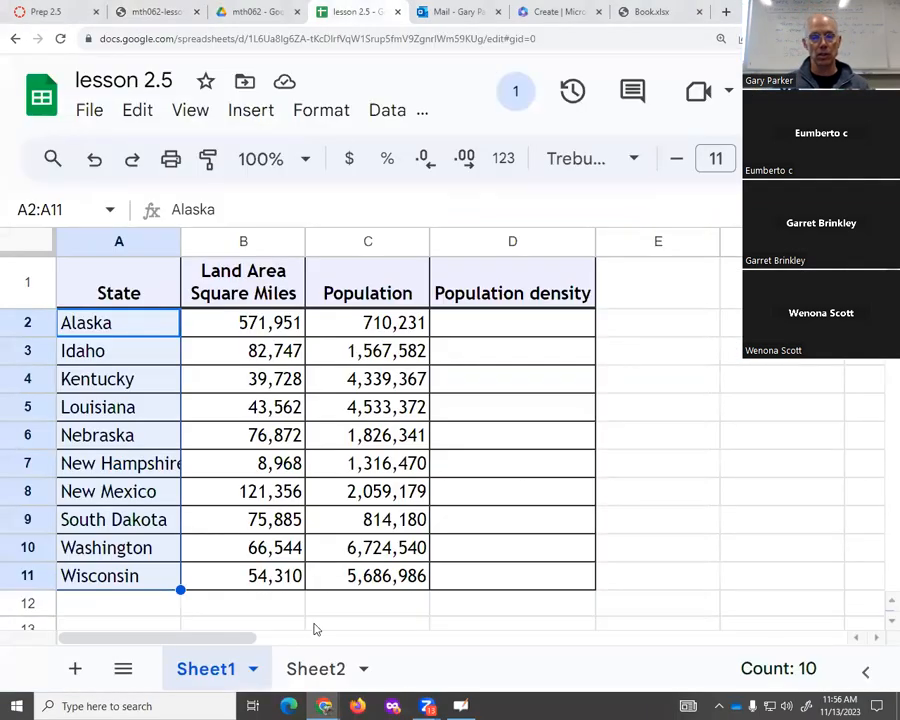
# Add a new sheet and enter NY and Tacoma with their population and area figures
pyautogui.click(315, 668)
pyautogui.write('5')
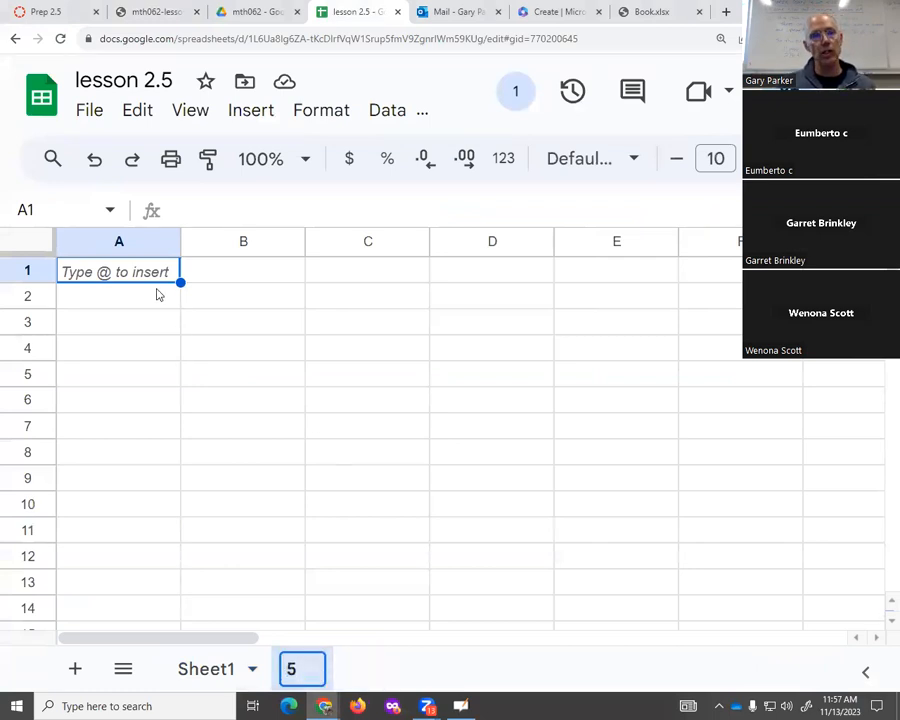
pyautogui.write('Region')
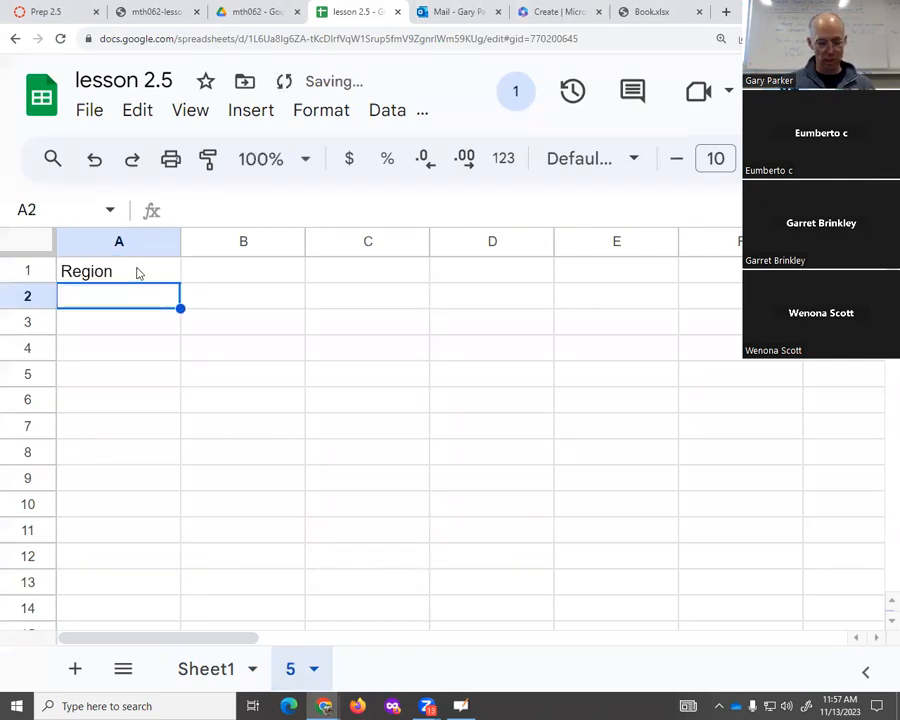
pyautogui.write('NY')
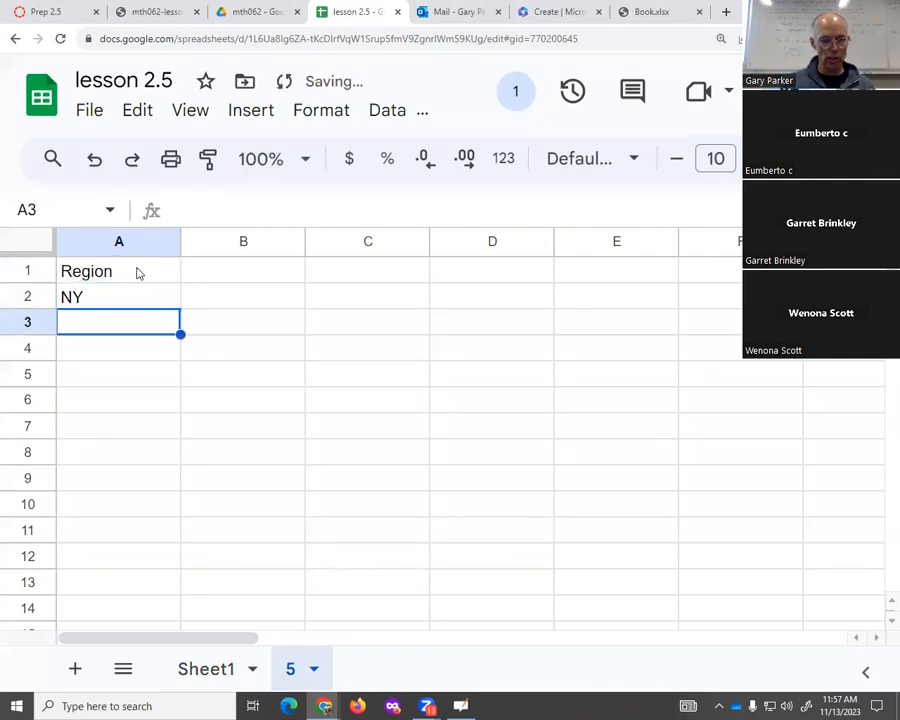
pyautogui.write('Tacoma')
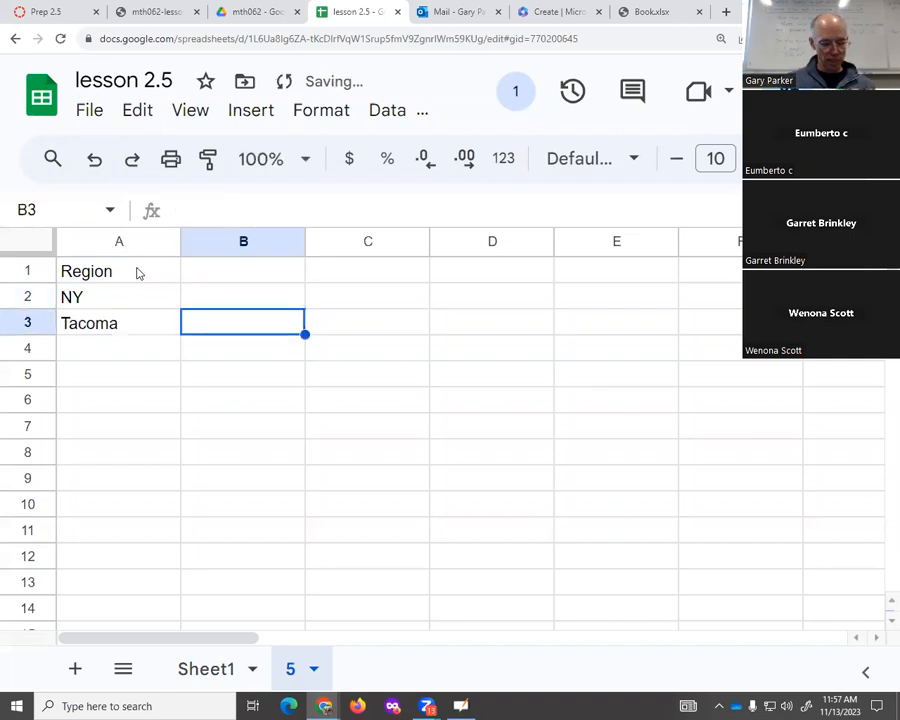
pyautogui.write('200000')
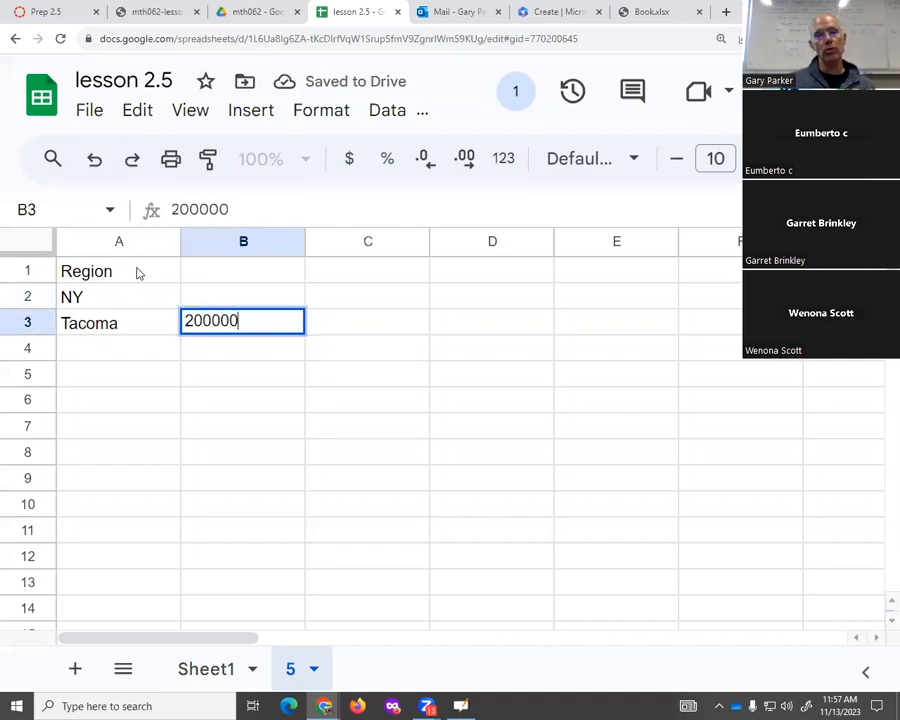
pyautogui.write('69')
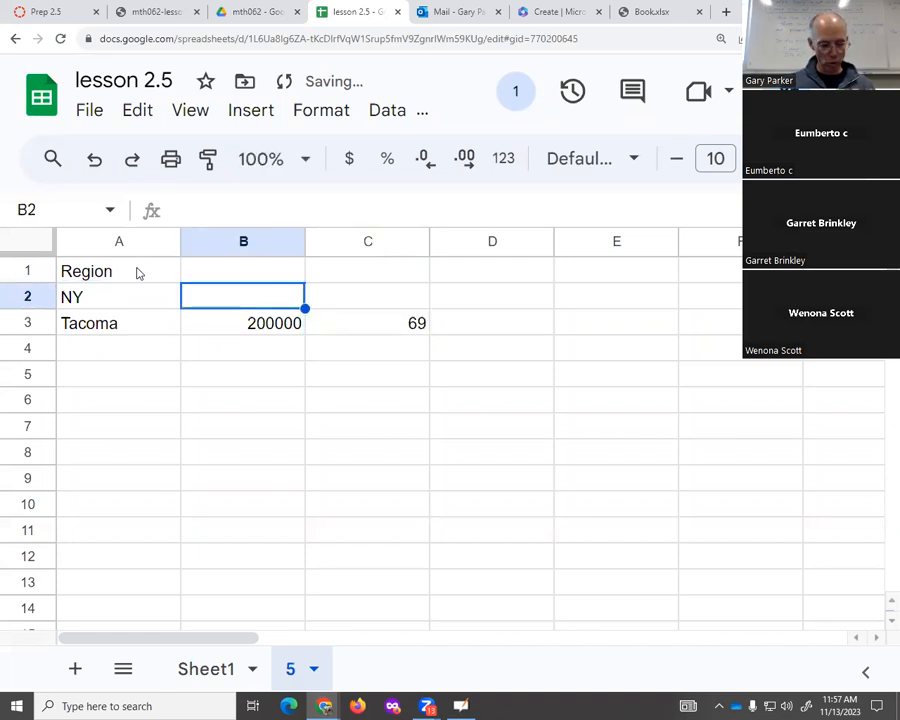
pyautogui.write('8400000')
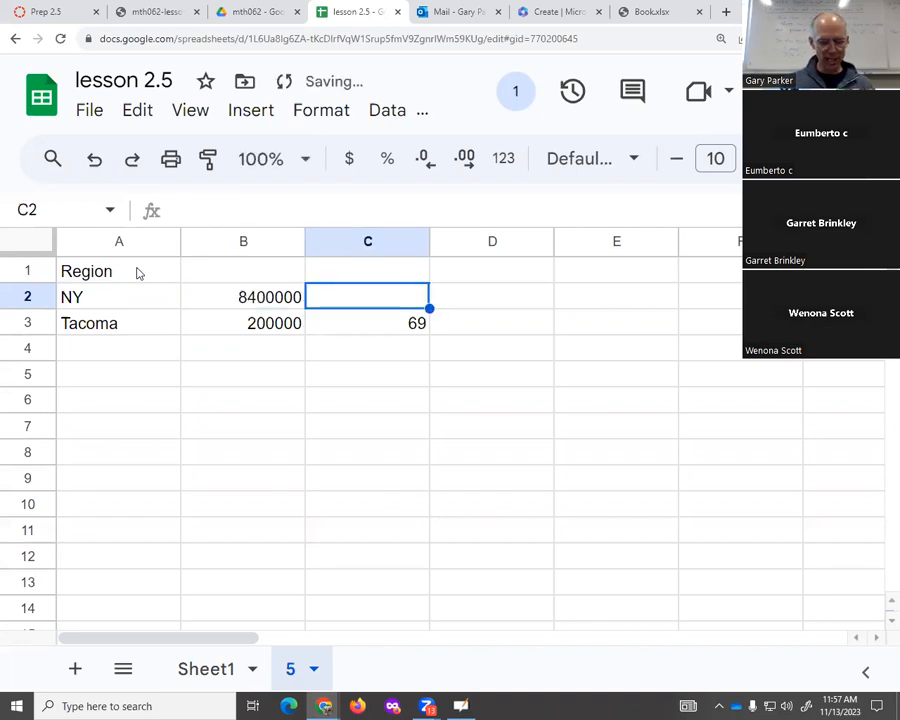
pyautogui.write('469')
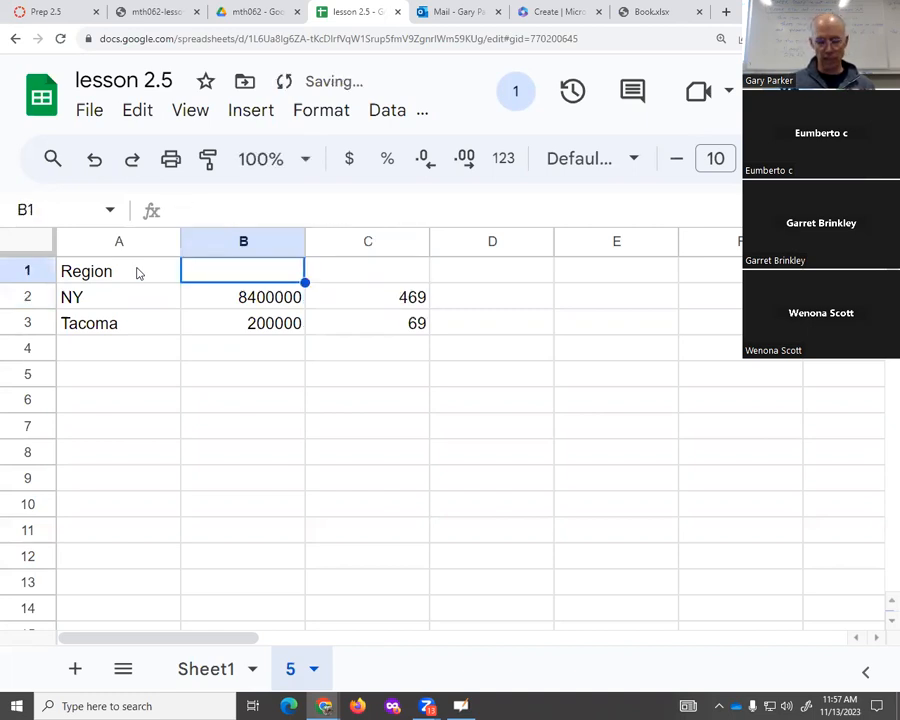
# Add the Population, Area and Density column headers
pyautogui.write('Population')
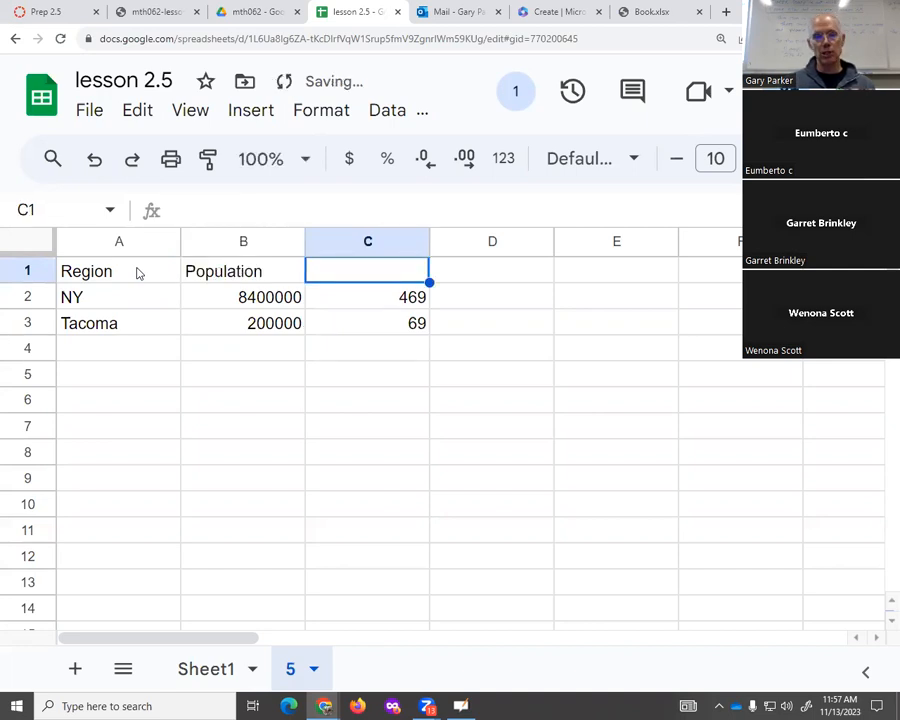
pyautogui.write('Area')
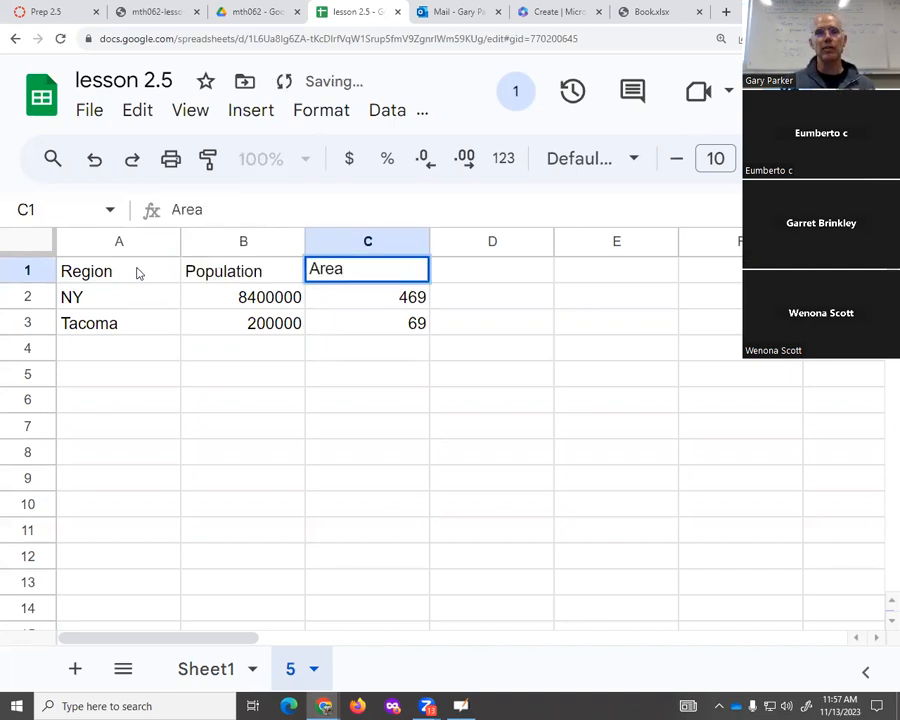
pyautogui.write('Dens')
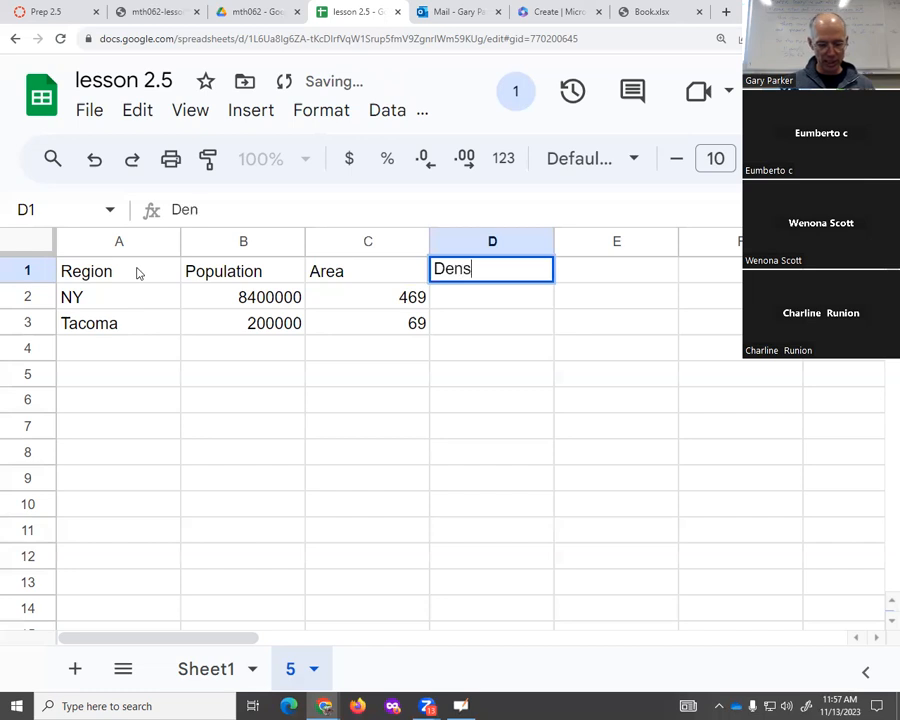
pyautogui.write('ity')
pyautogui.click(492, 297)
pyautogui.write('=')
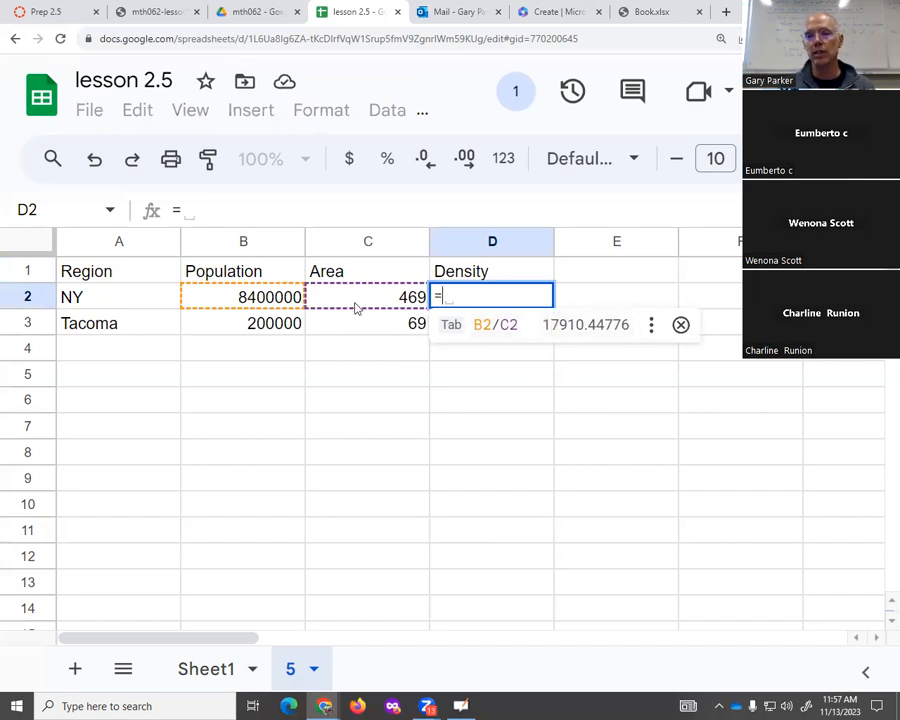
# Fill =B2/C2 down the Density column and round to whole numbers (17910, 2899)
pyautogui.press('Enter')
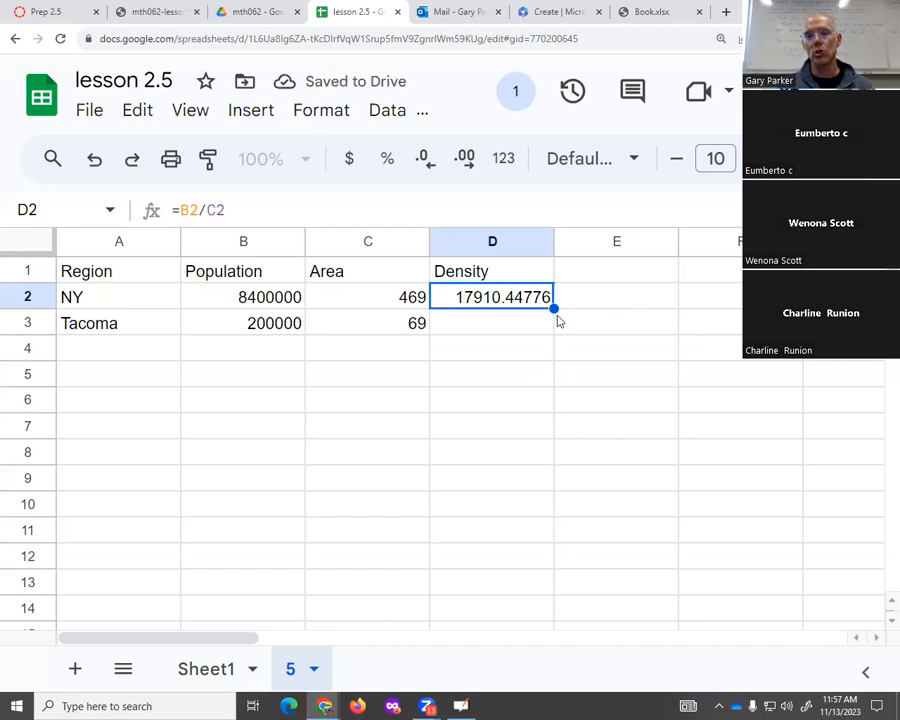
pyautogui.moveTo(554, 308); pyautogui.dragTo(554, 335)
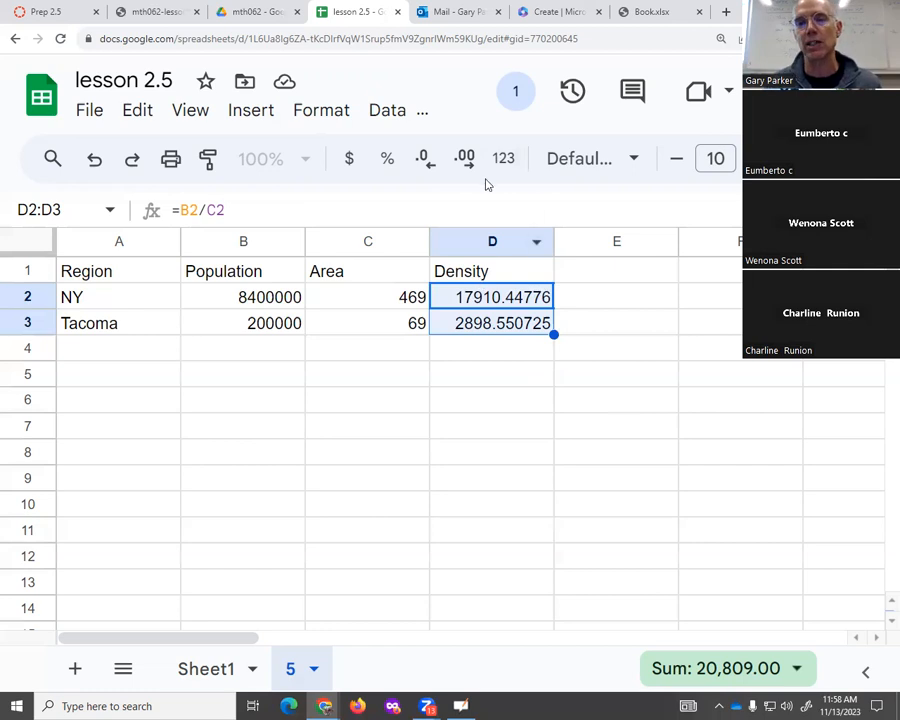
pyautogui.click(424, 158)
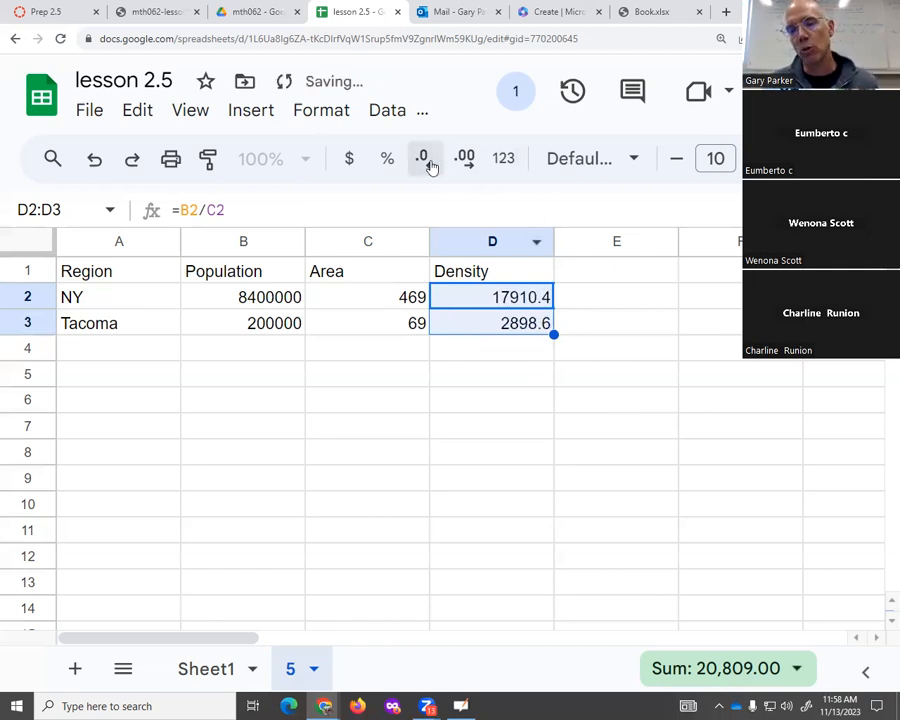
pyautogui.click(422, 158)
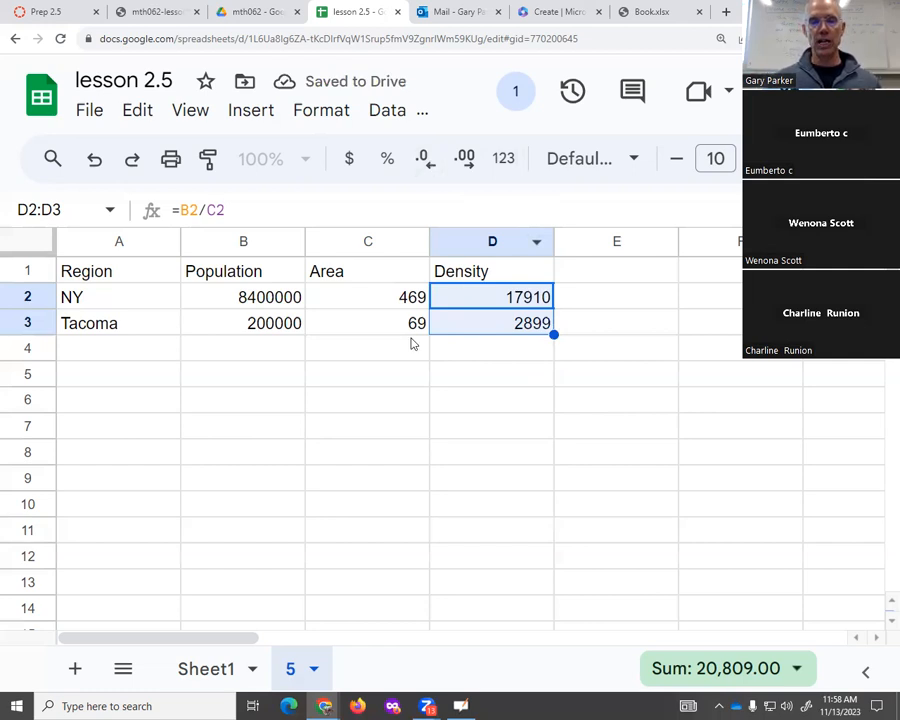
pyautogui.click(367, 296)
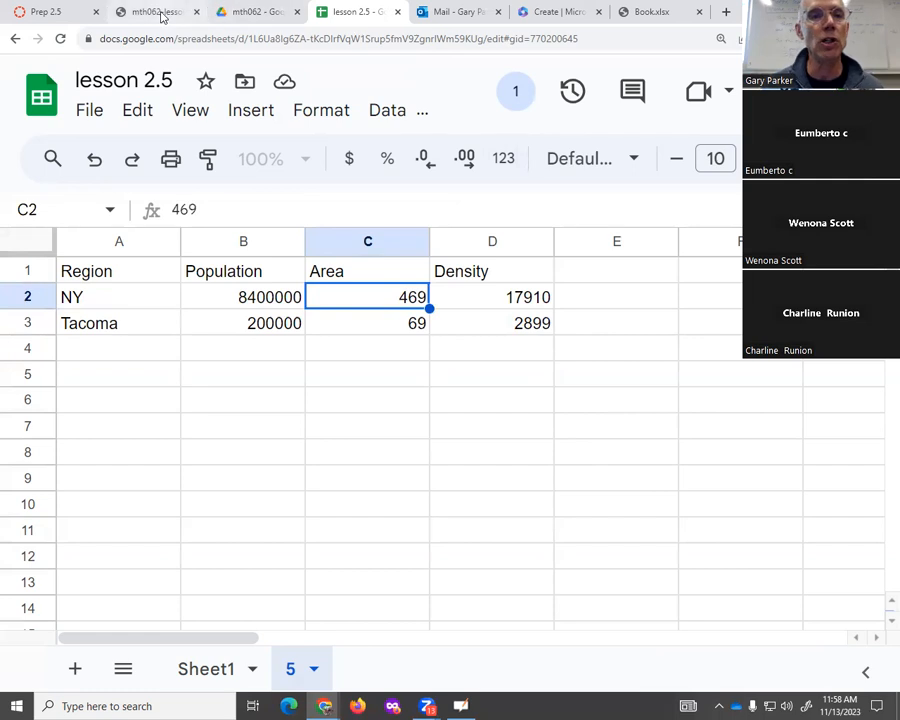
# Check the problem PDF and change Tacoma's area in C3 to 62, giving density 3226
pyautogui.click(150, 11)
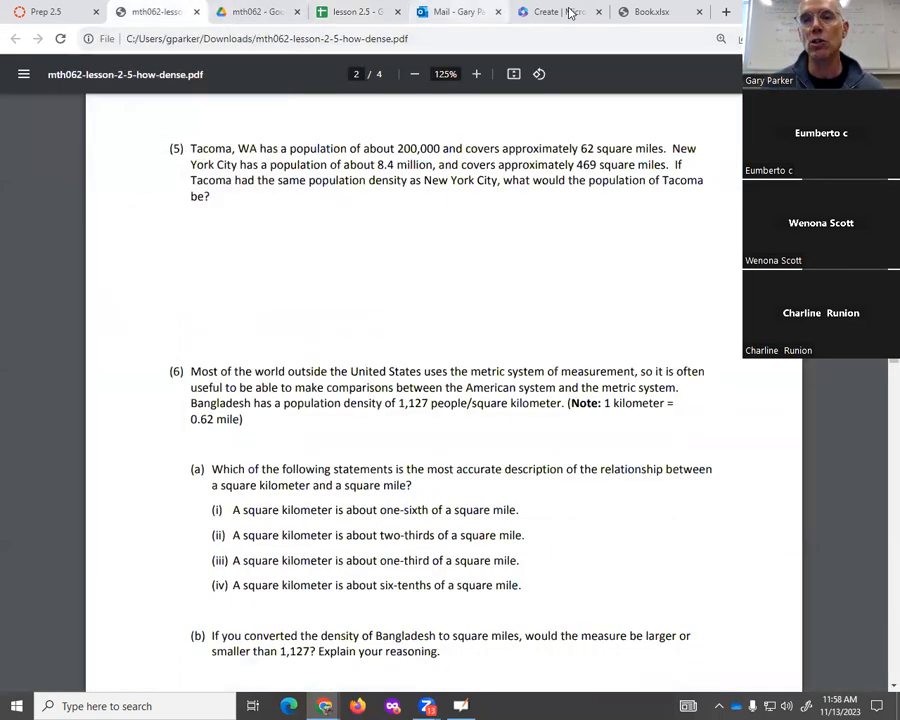
pyautogui.click(355, 11)
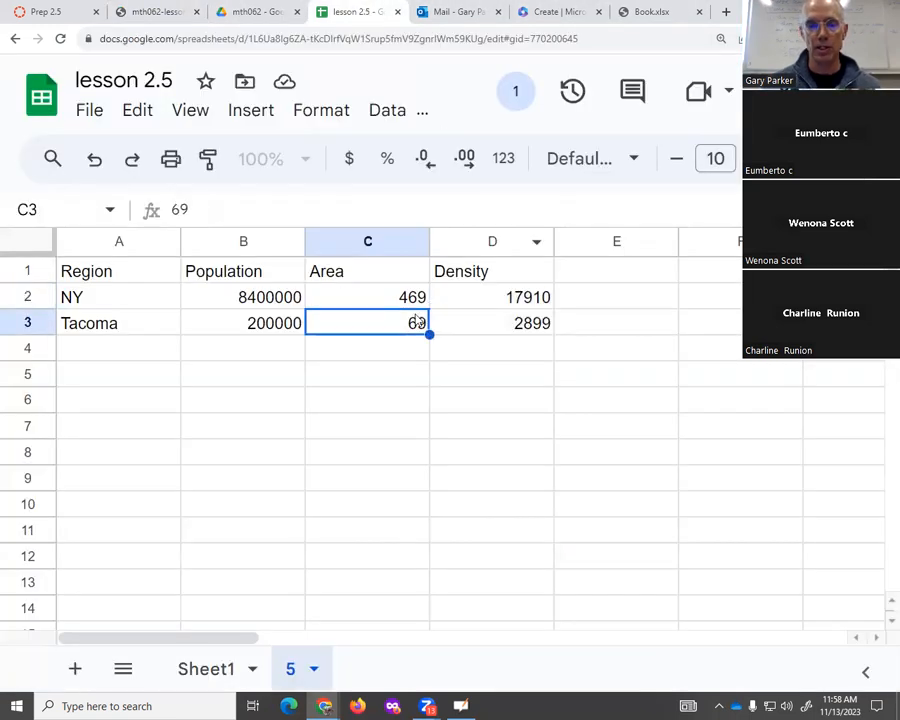
pyautogui.write('62')
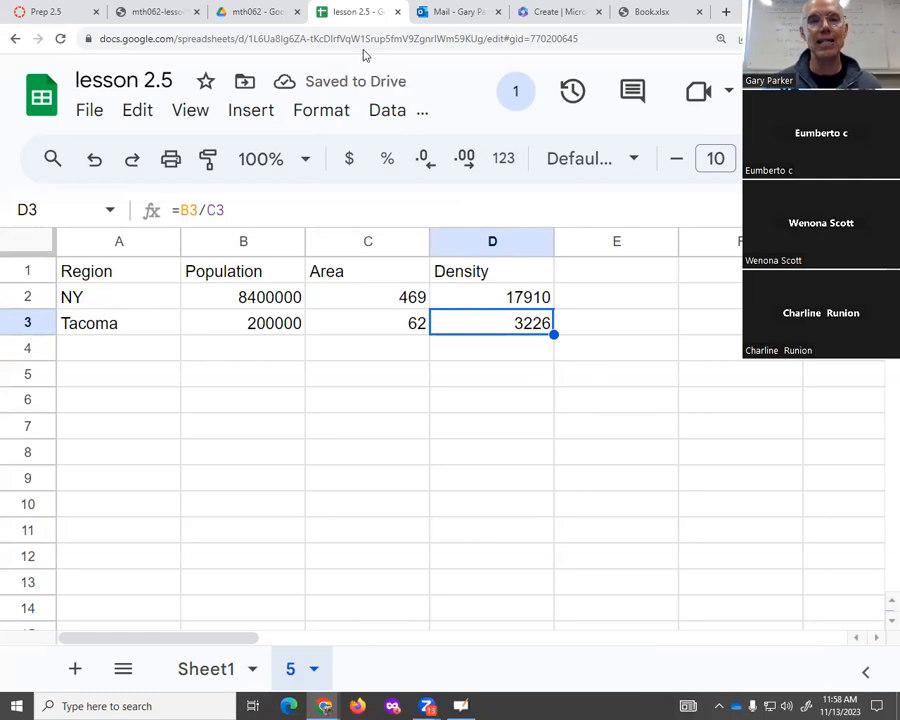
pyautogui.press('alt+tab')
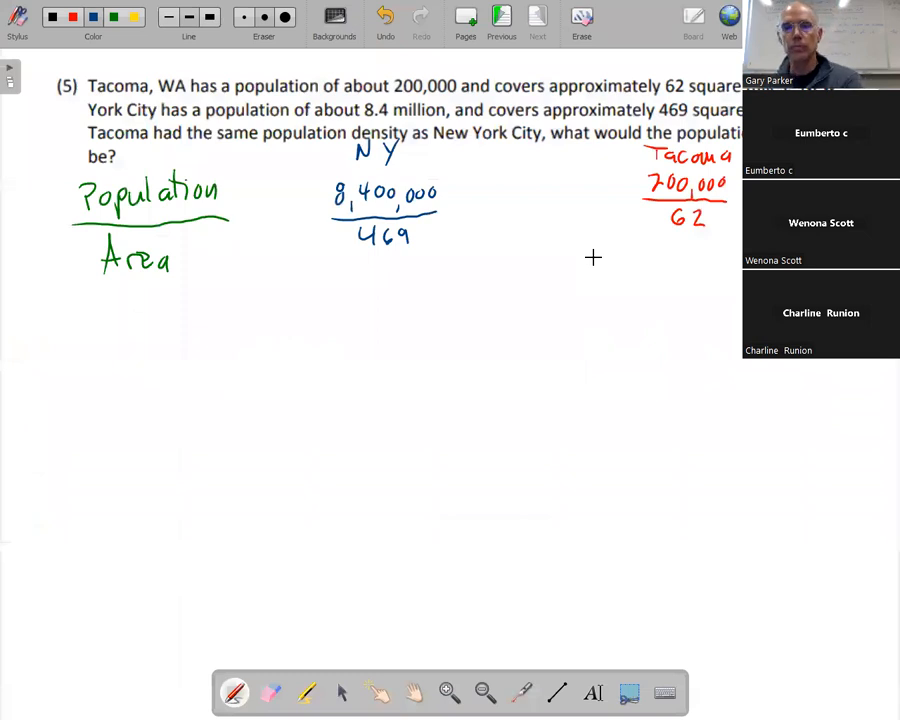
pyautogui.moveTo(315, 265)
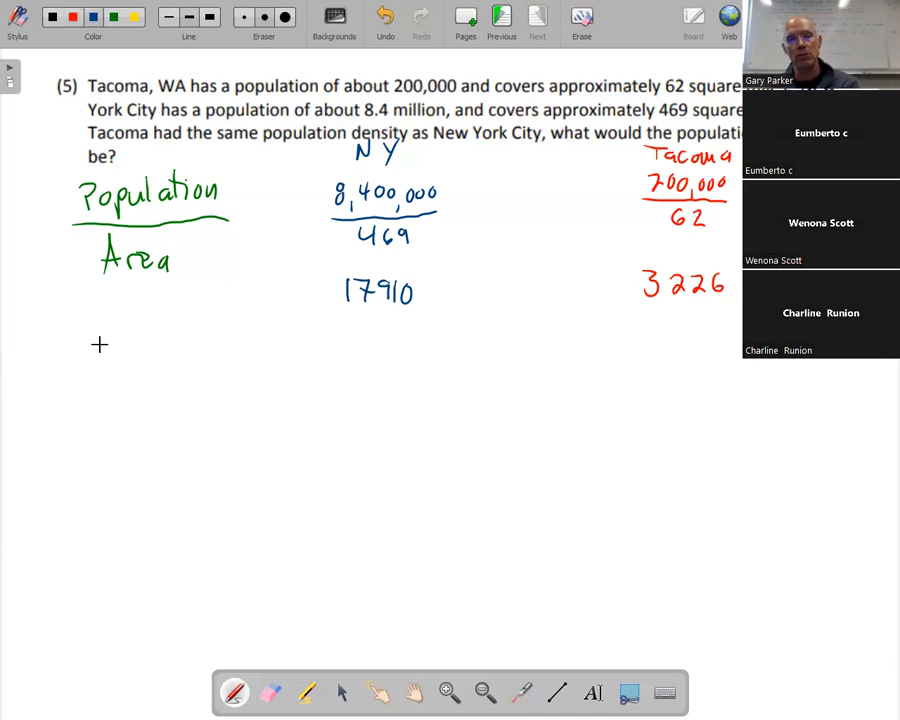
# Draw a dividing line and write the proportion 8400000/469 = ?/62 with a box
pyautogui.moveTo(87, 352); pyautogui.dragTo(775, 378)
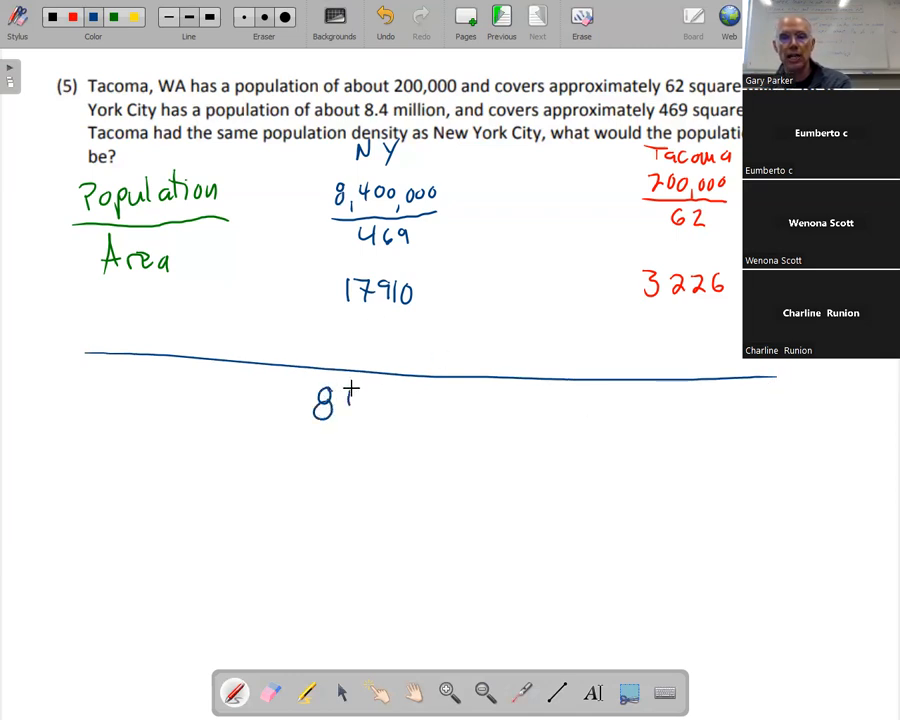
pyautogui.write('4or')
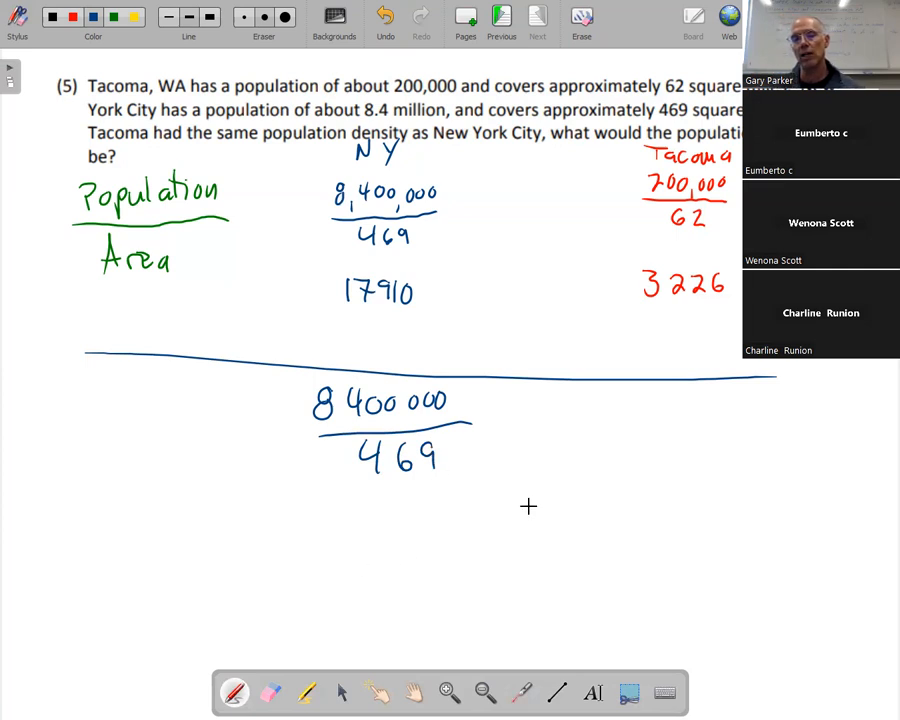
pyautogui.moveTo(495, 420); pyautogui.dragTo(515, 435)
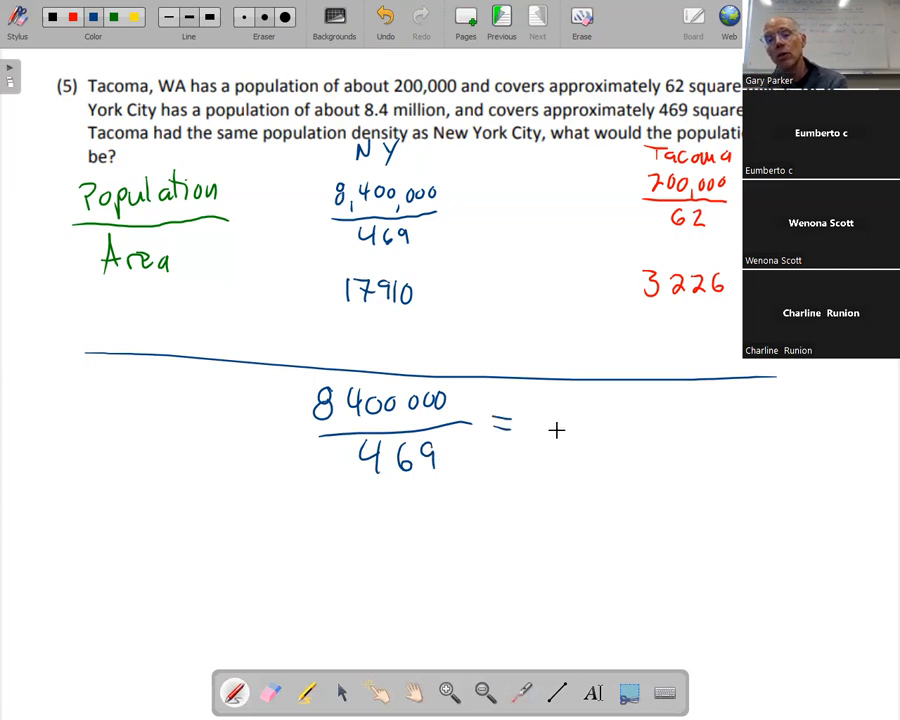
pyautogui.moveTo(555, 400); pyautogui.dragTo(697, 432)
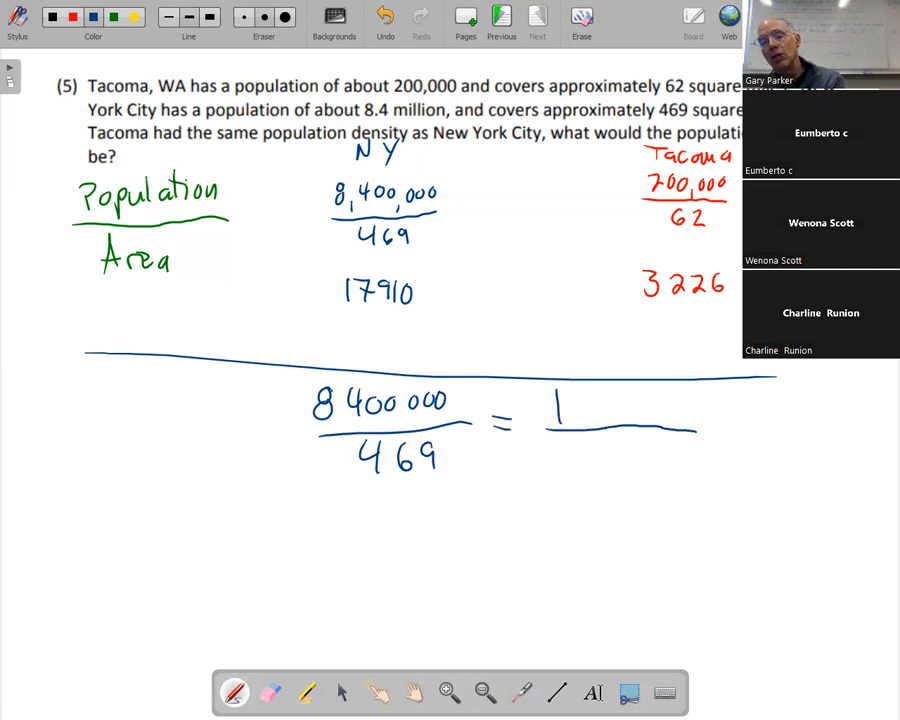
pyautogui.moveTo(548, 388); pyautogui.dragTo(695, 425)
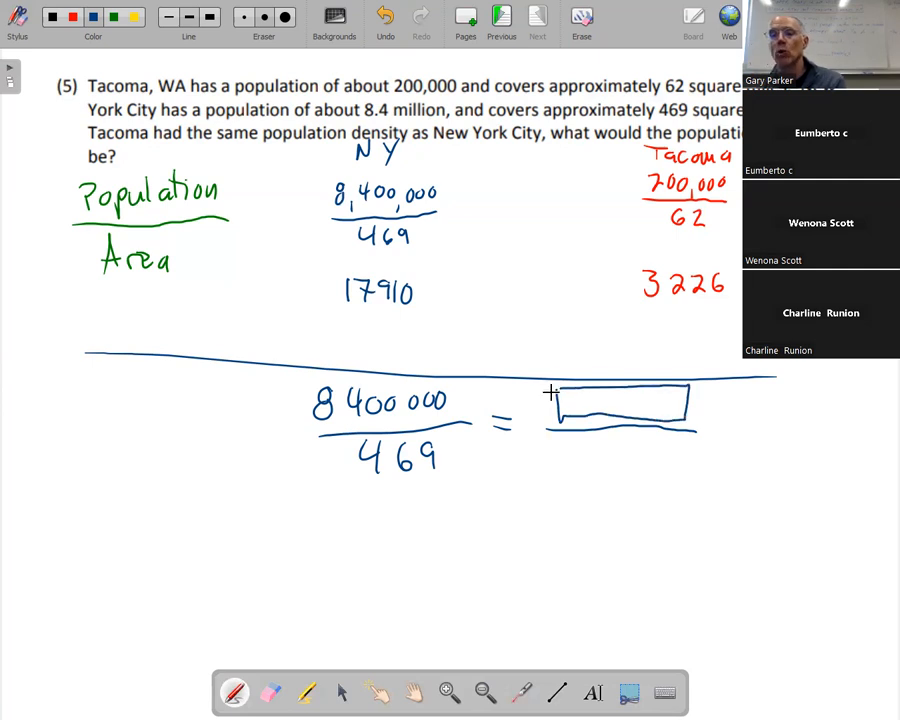
pyautogui.write('6')
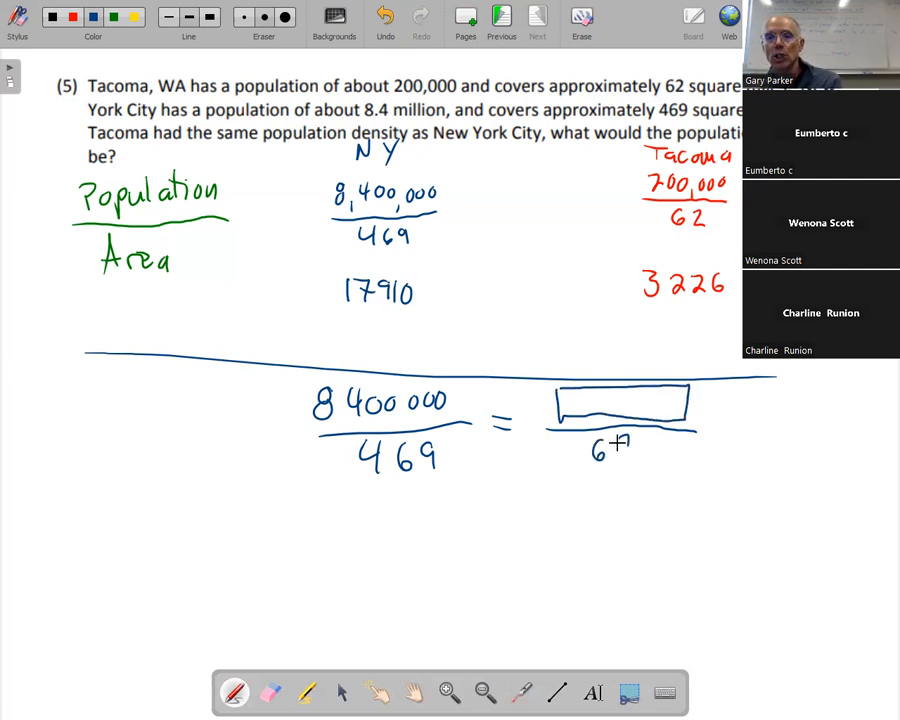
pyautogui.write('2')
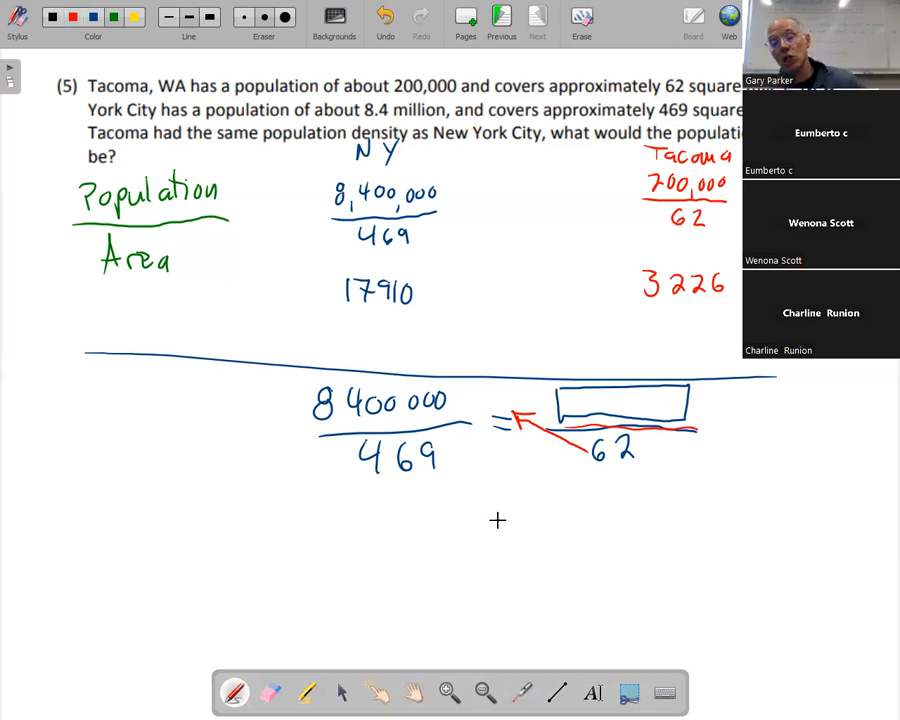
# Link 62 to the equation with a red arrow and underline, writing 17910 × 62 = ?
pyautogui.moveTo(600, 505); pyautogui.dragTo(615, 545)
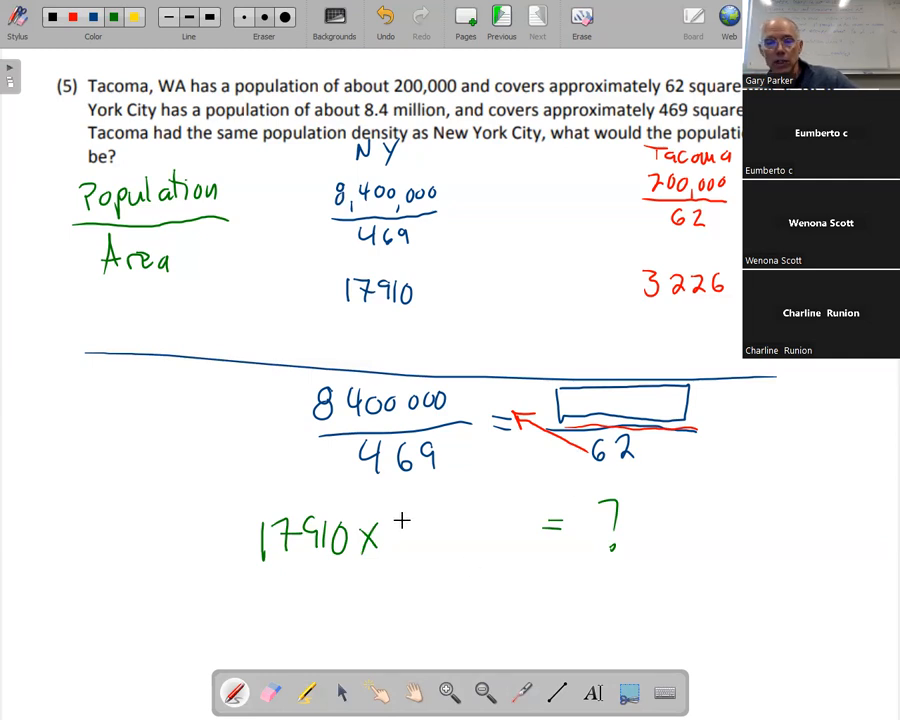
pyautogui.write('62')
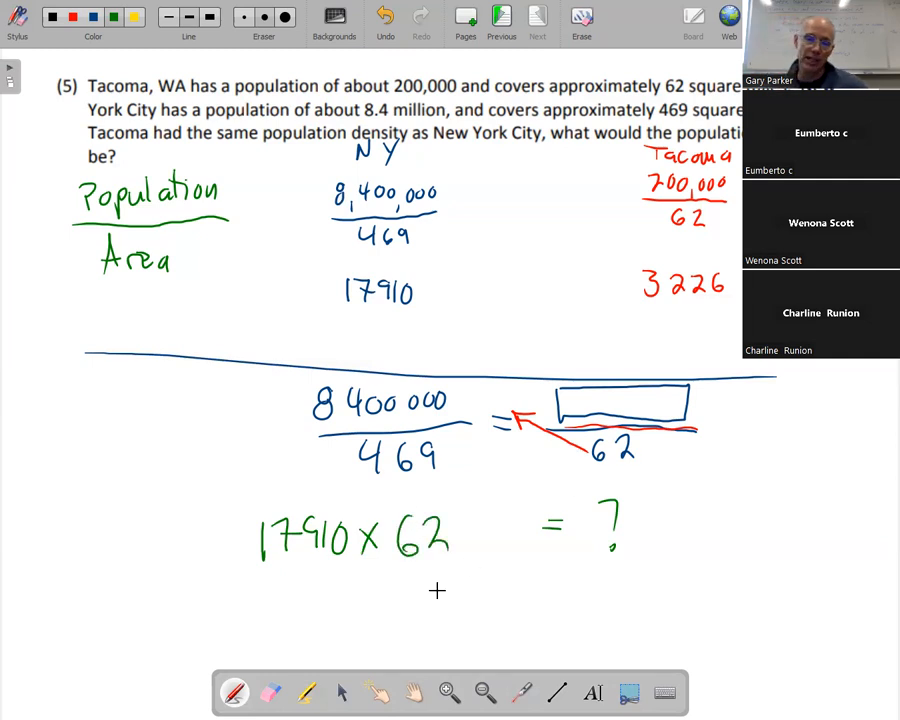
pyautogui.moveTo(250, 580); pyautogui.dragTo(350, 580)
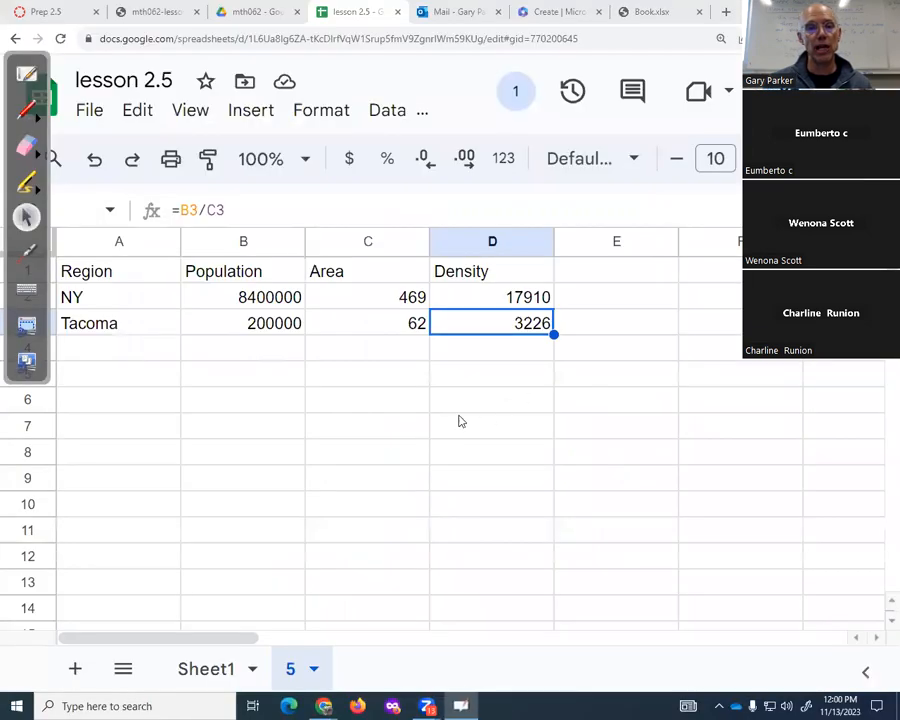
# Label cell A4 'new Tacoma'
pyautogui.click(118, 347)
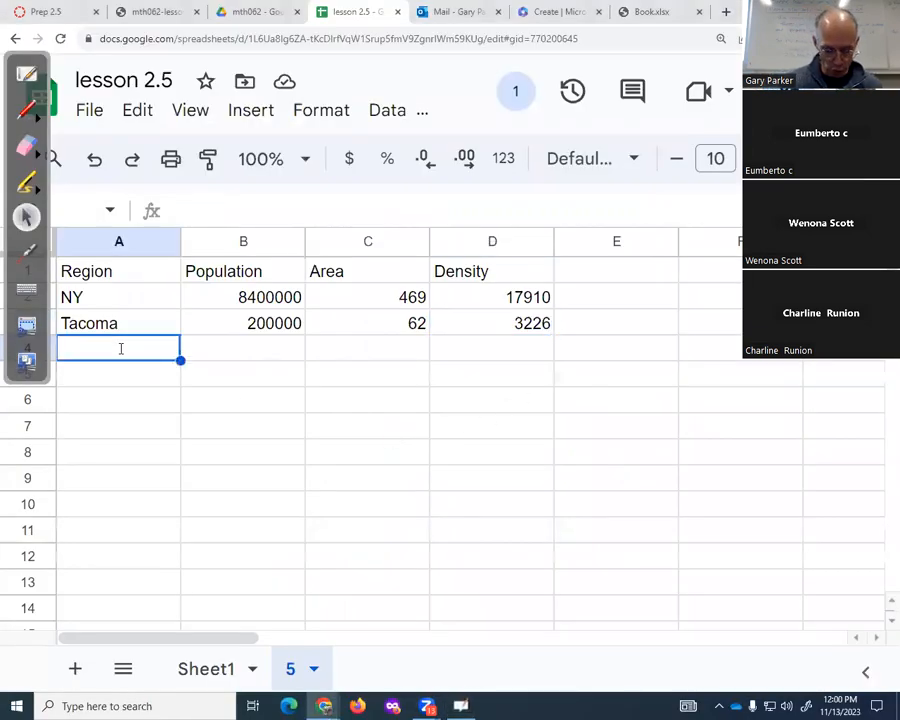
pyautogui.write('new')
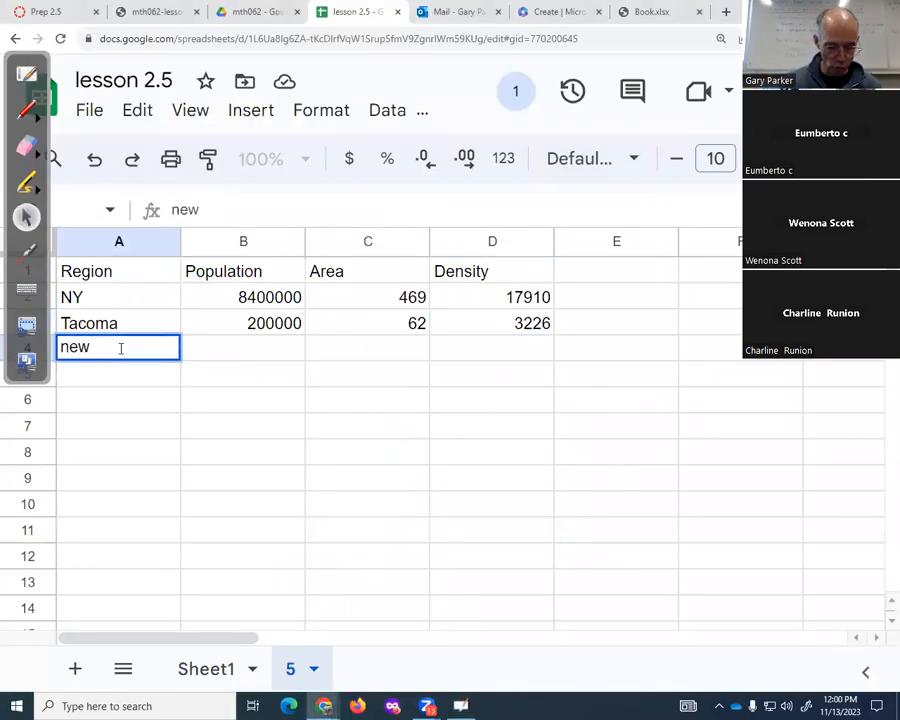
pyautogui.write('Tacamoa')
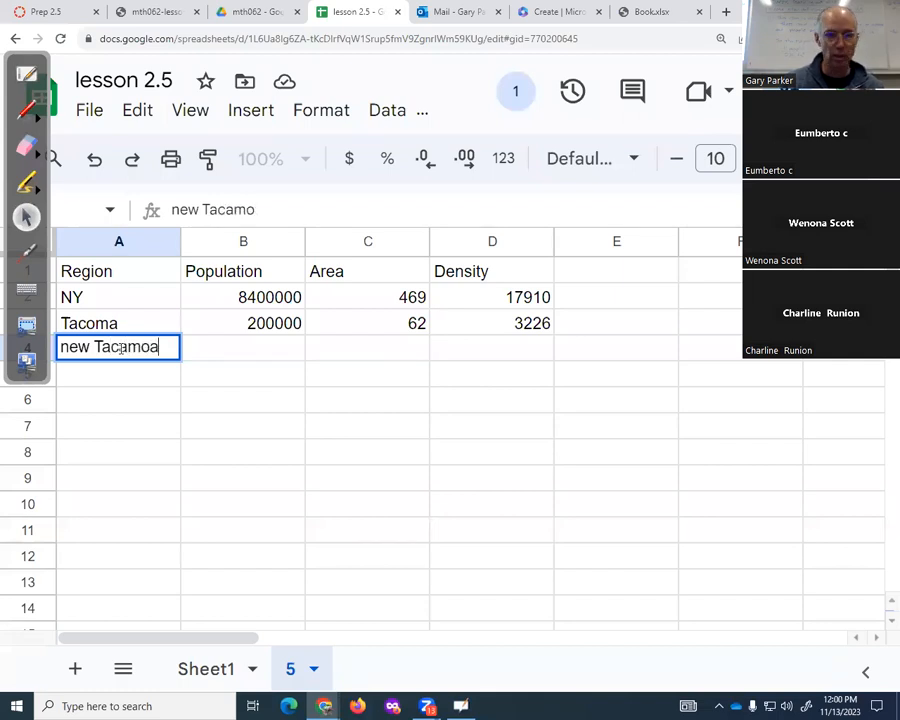
pyautogui.press('Backspace')
pyautogui.write('om')
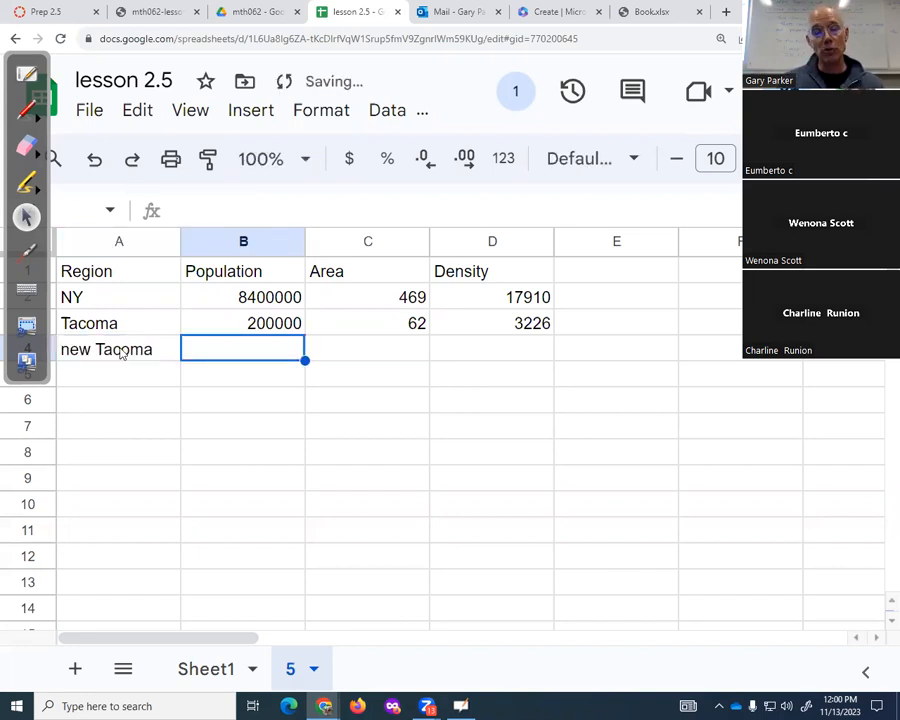
# Enter =D2*C3 as new Tacoma's population, format it as Number, then clear it
pyautogui.write('=')
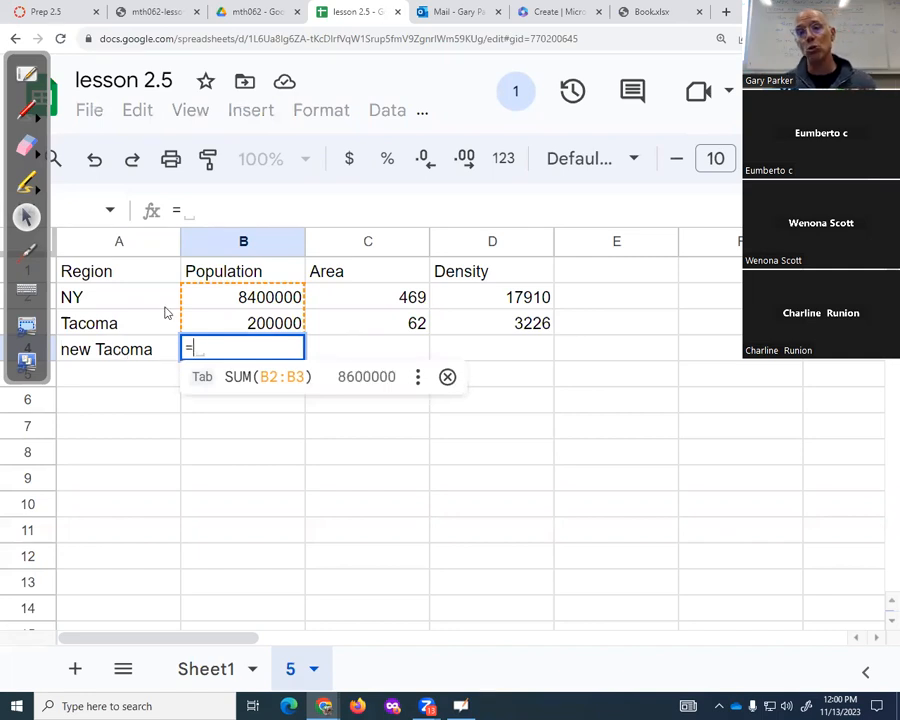
pyautogui.moveTo(523, 304)
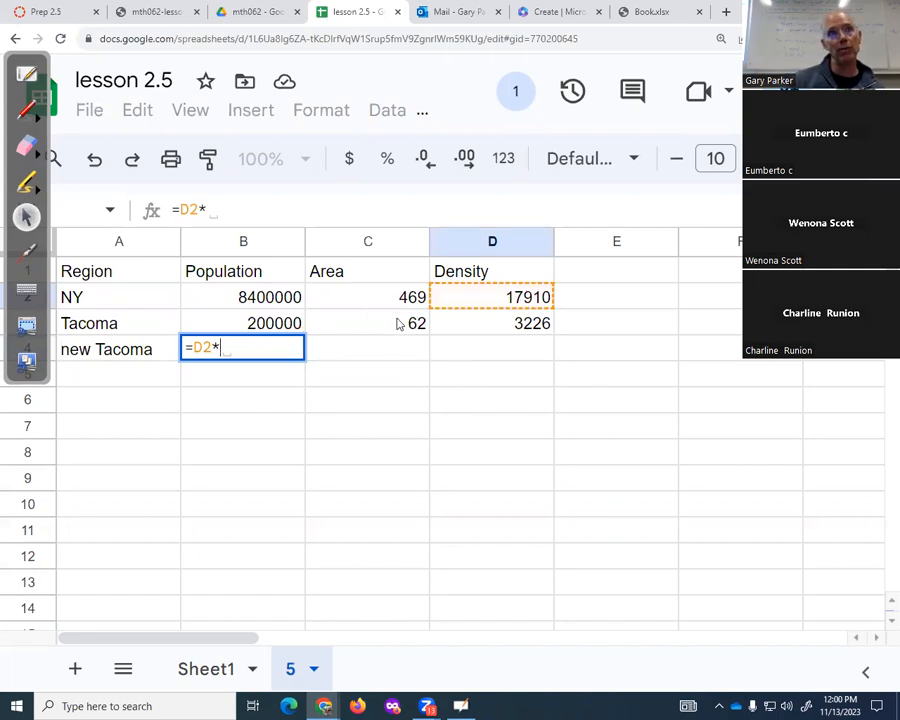
pyautogui.click(367, 323)
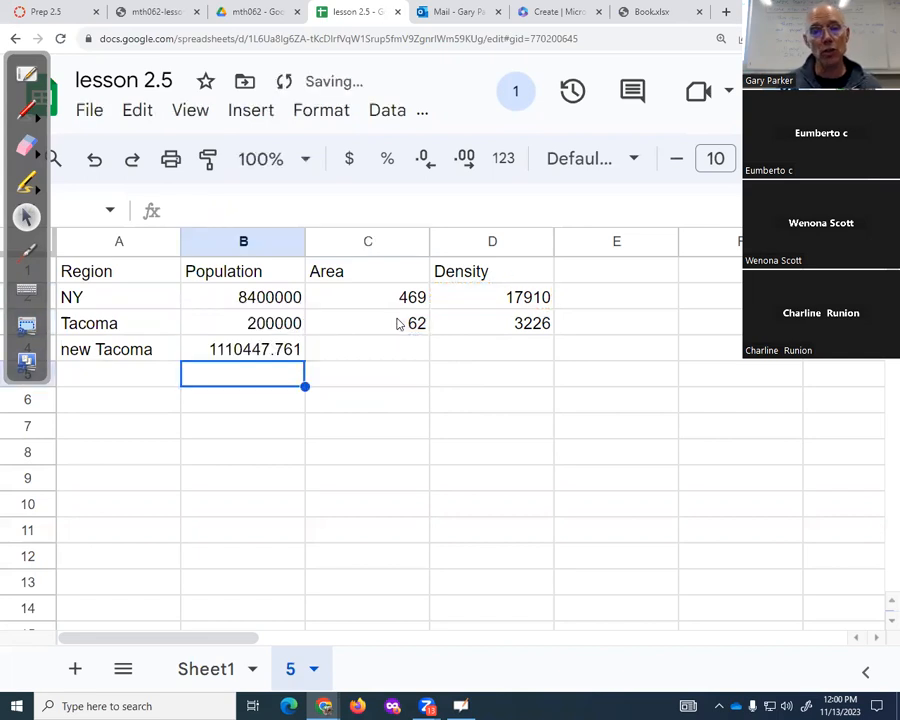
pyautogui.click(243, 349)
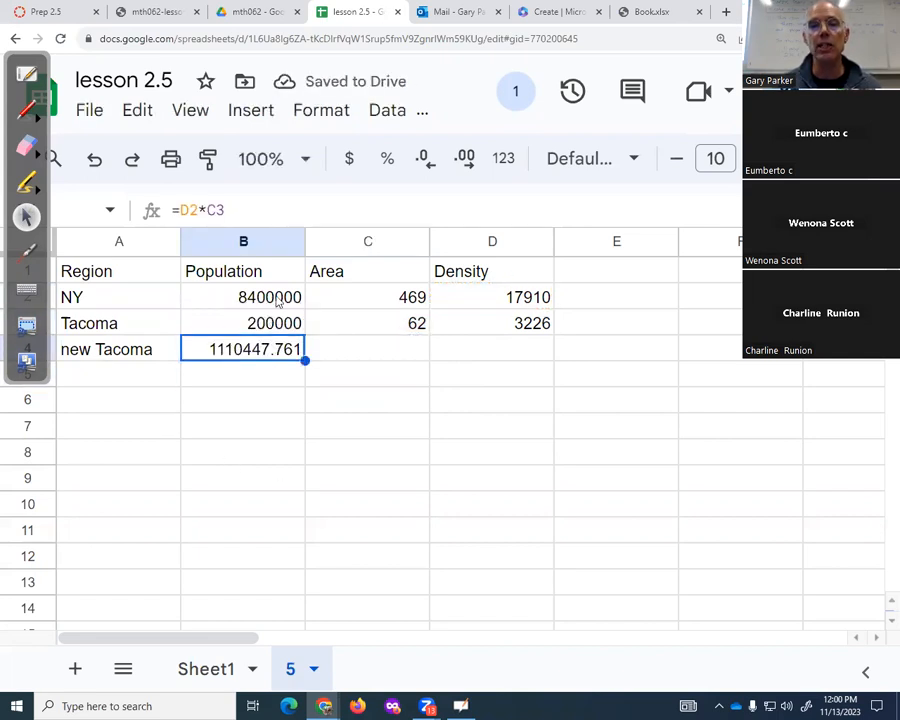
pyautogui.click(503, 158)
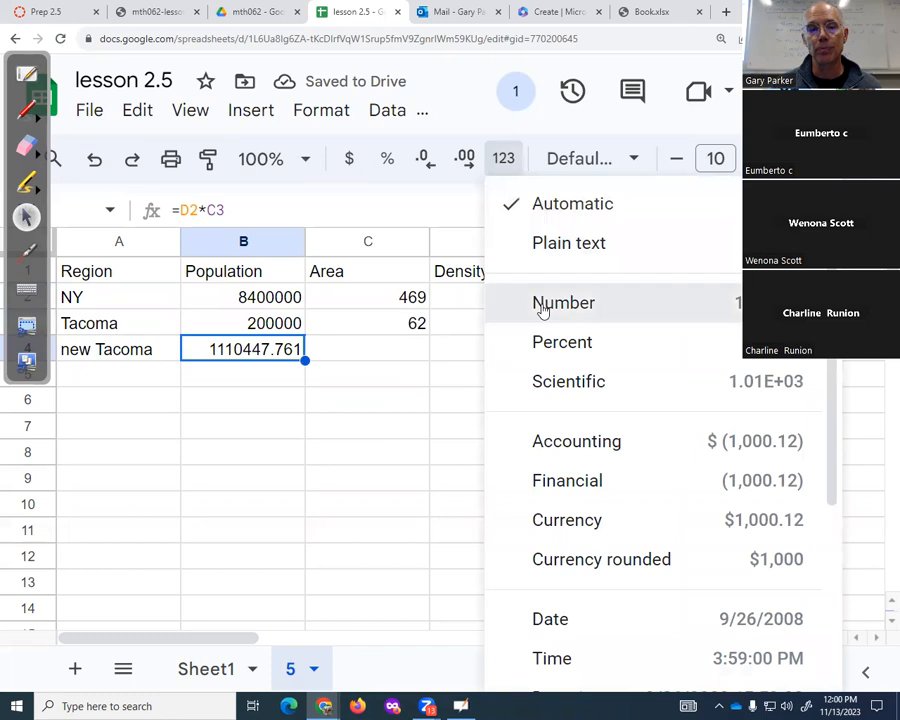
pyautogui.click(564, 302)
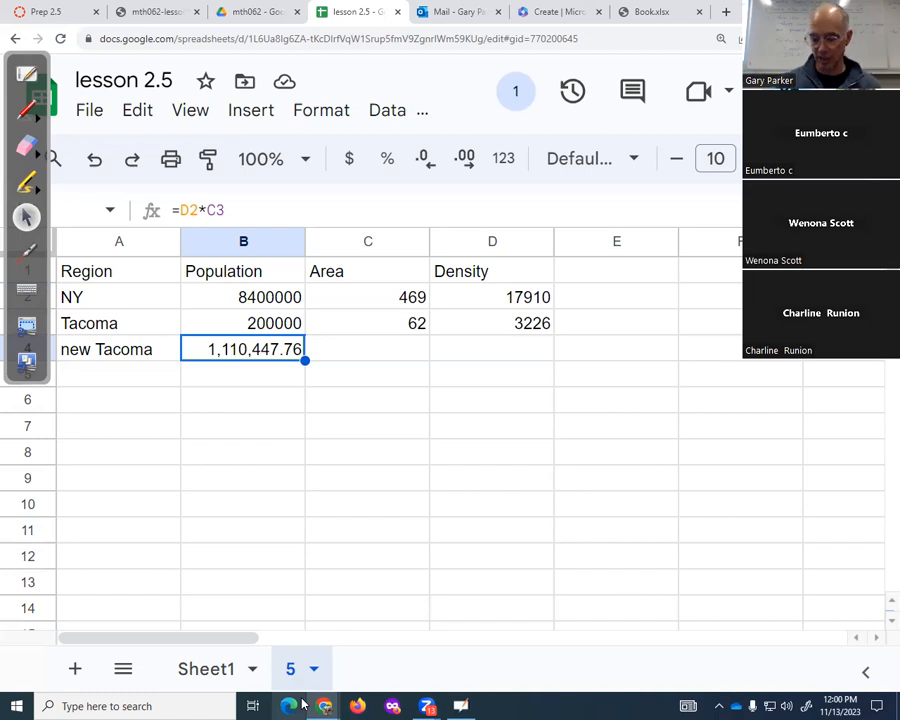
pyautogui.press('Delete')
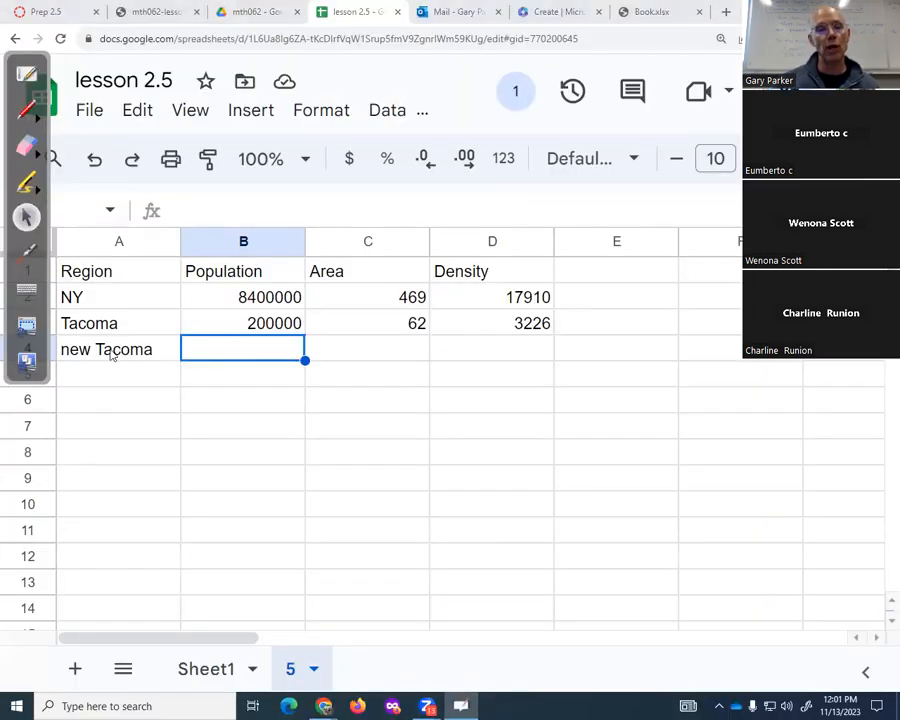
pyautogui.moveTo(217, 363)
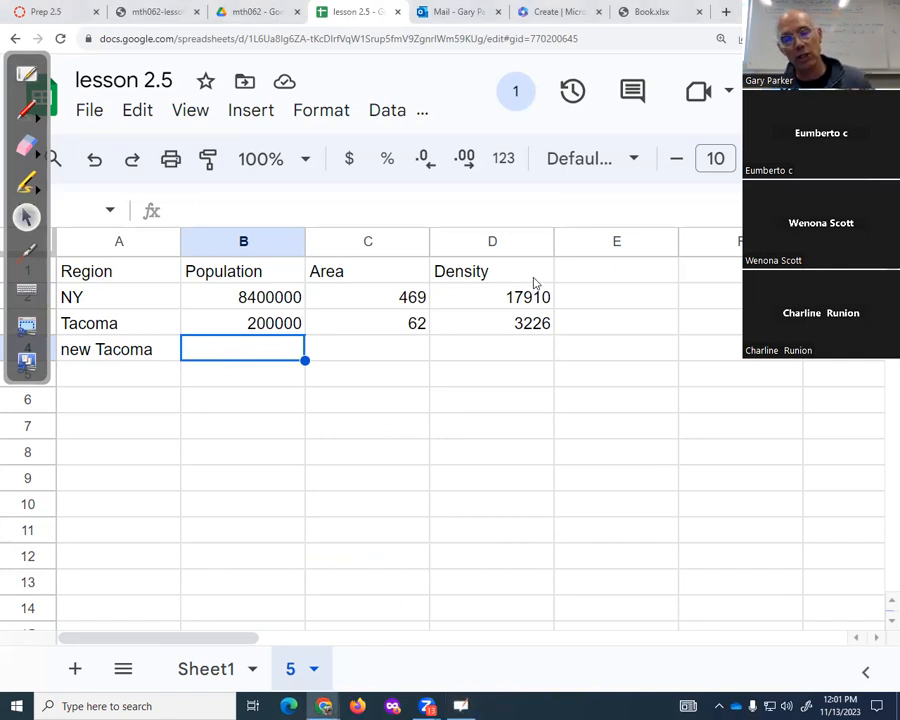
pyautogui.moveTo(270, 386)
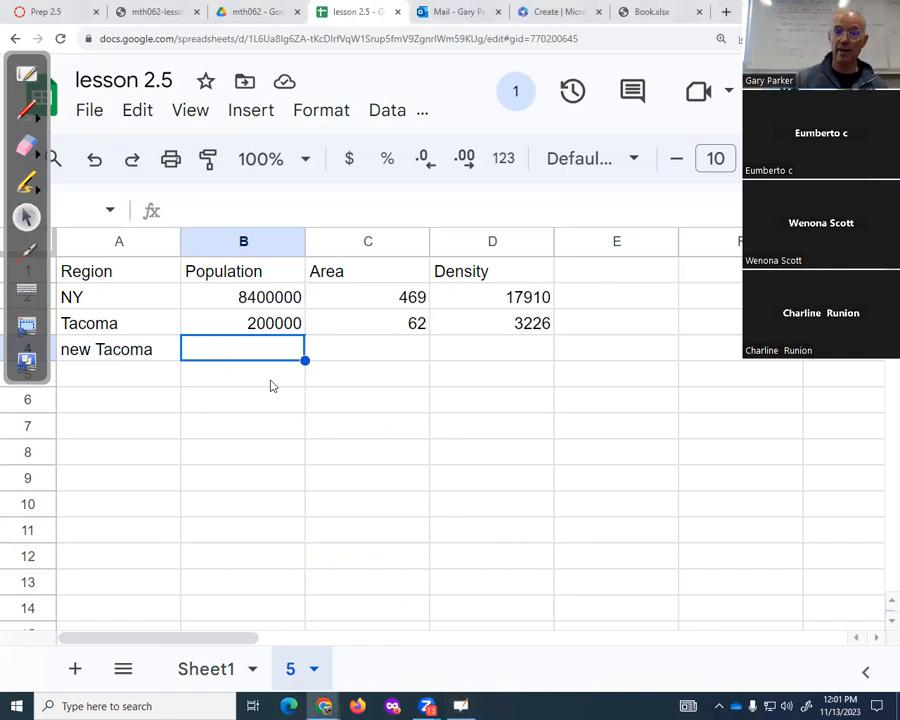
# Re-enter =D2*C3 as new Tacoma's population in B4
pyautogui.write('=D2')
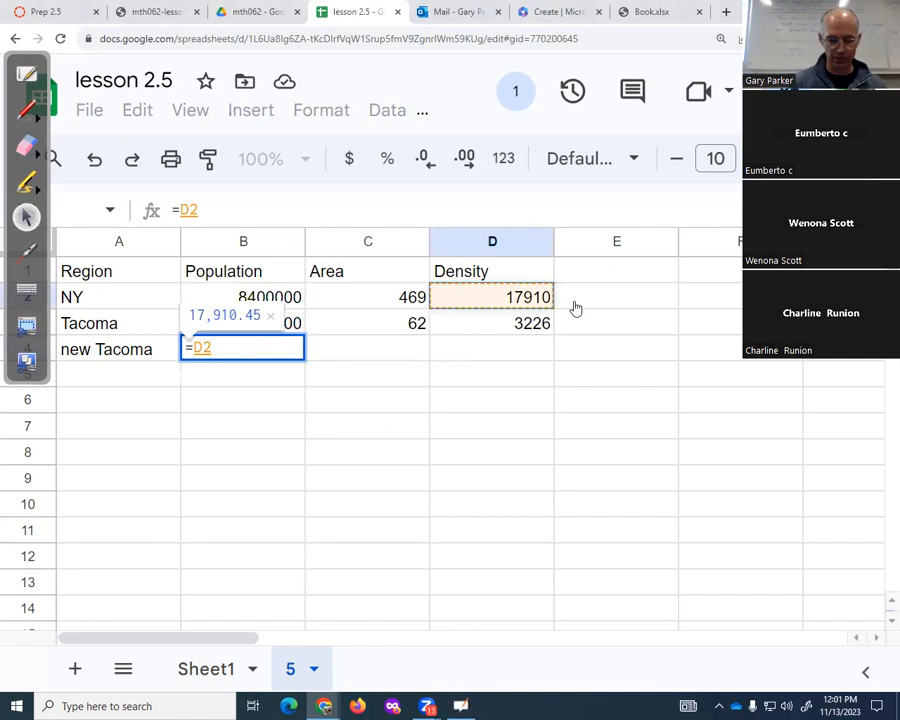
pyautogui.write('*')
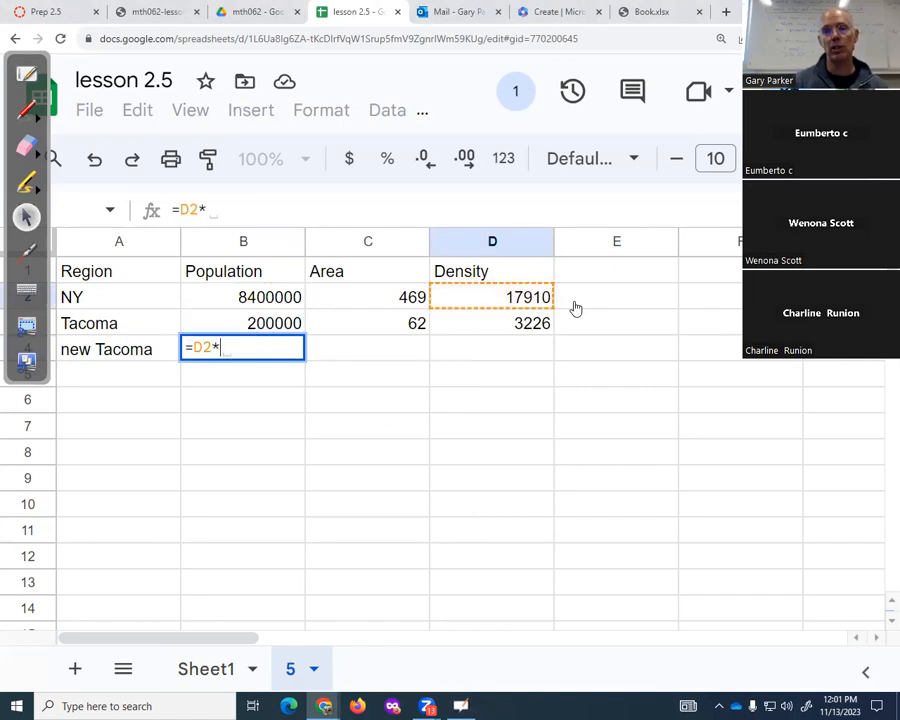
pyautogui.click(367, 323)
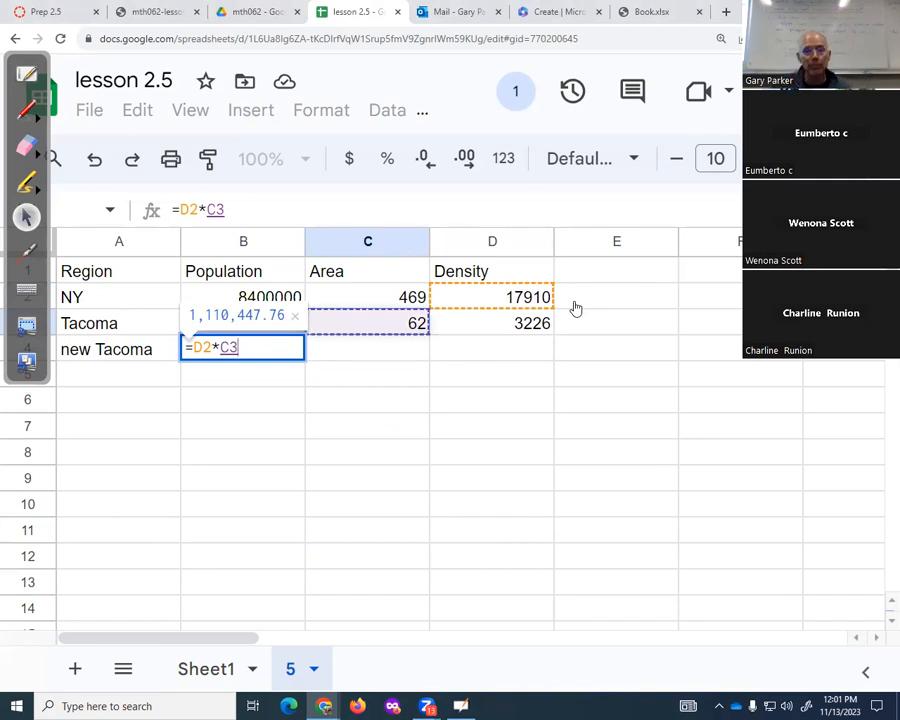
pyautogui.press('enter')
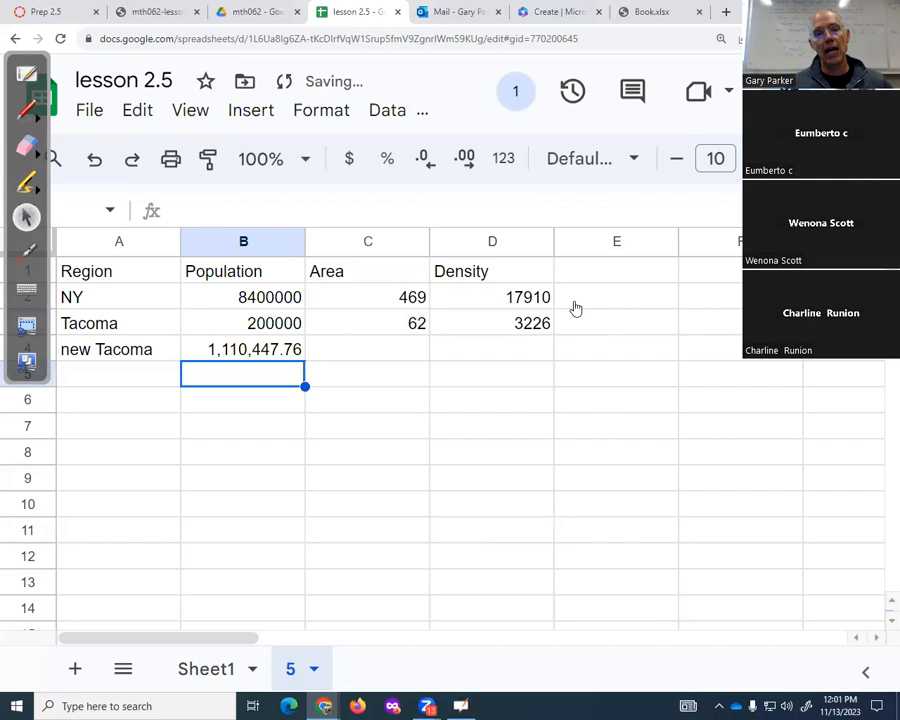
# Format the result as Number with one decimal place, 1,110,447.8
pyautogui.click(243, 349)
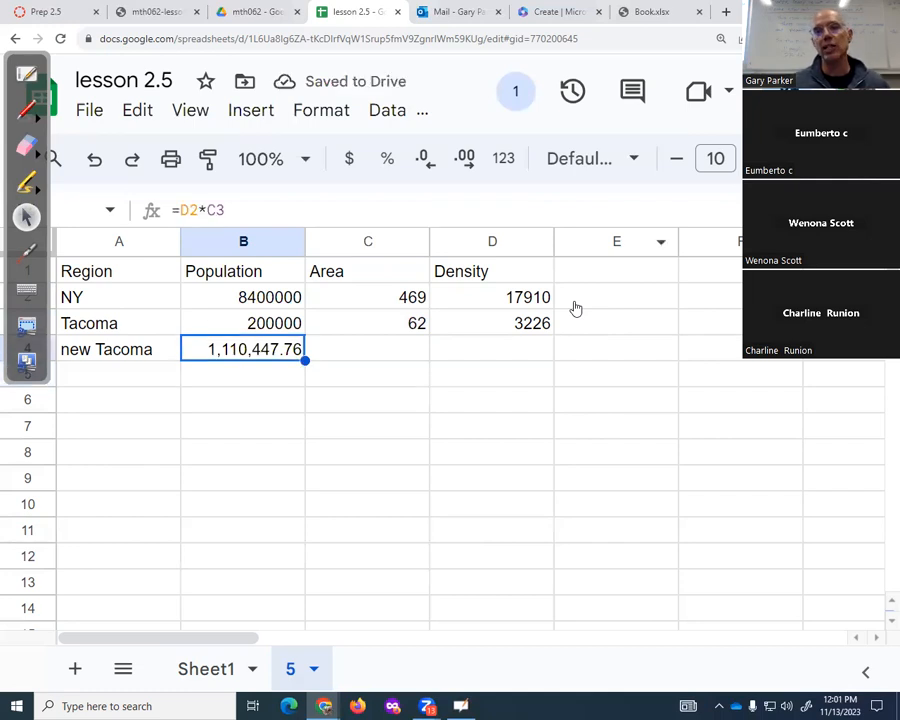
pyautogui.click(503, 158)
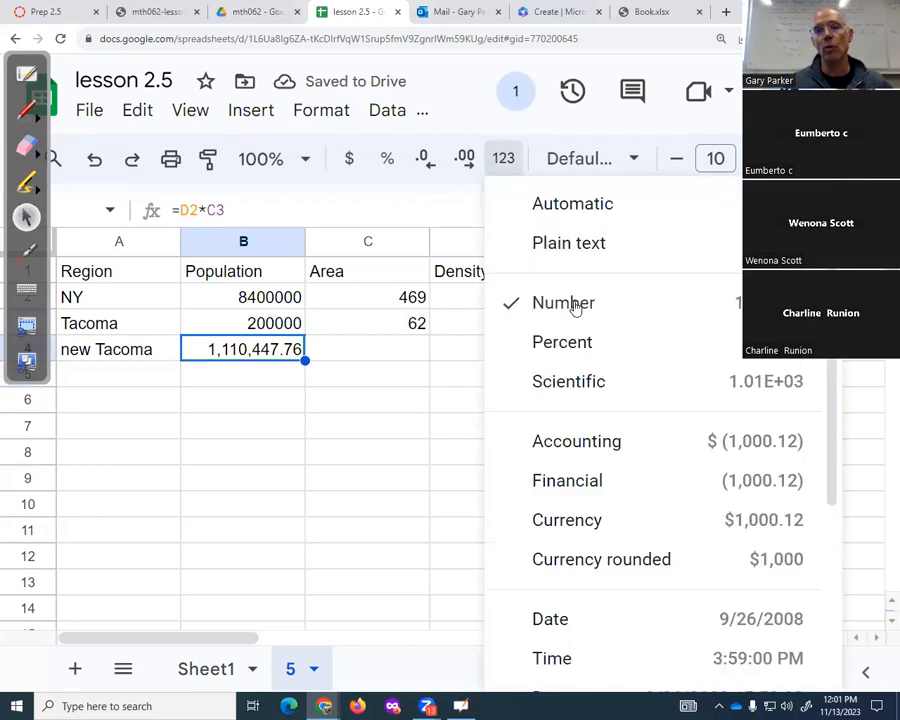
pyautogui.click(563, 302)
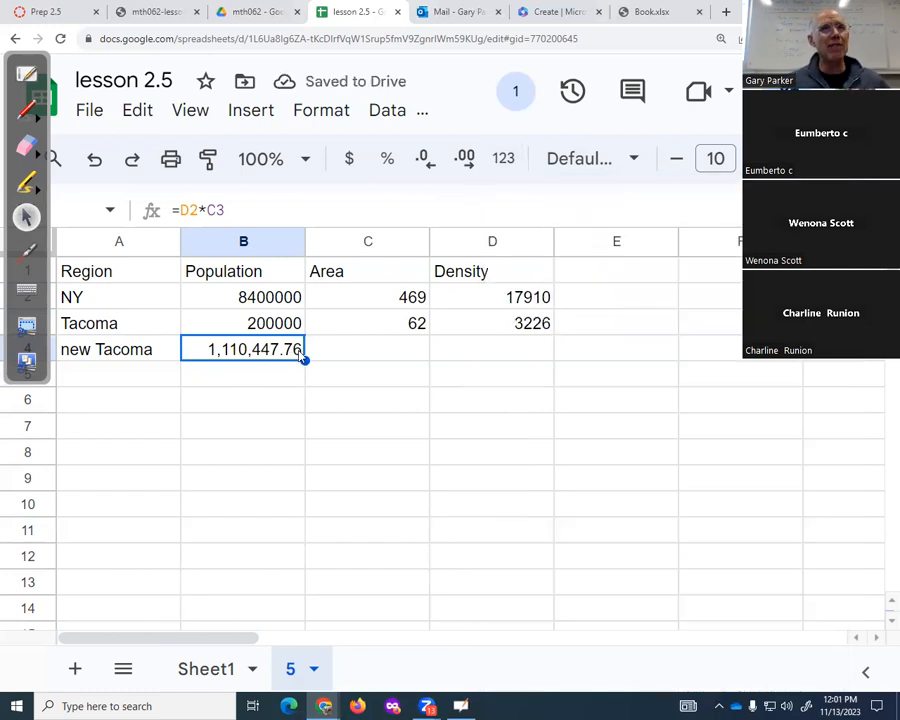
pyautogui.click(425, 158)
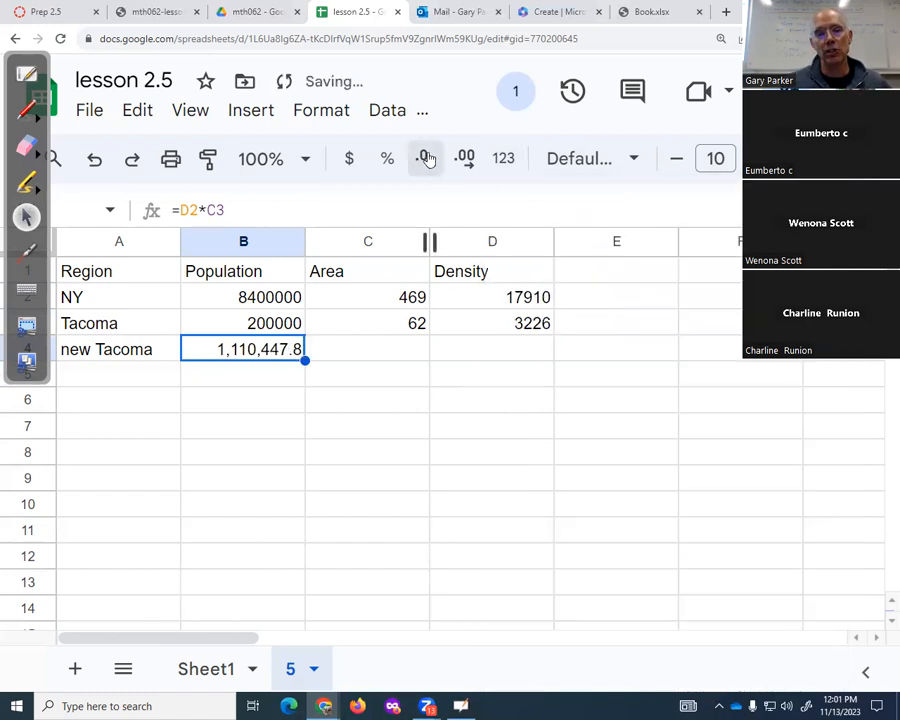
pyautogui.click(424, 158)
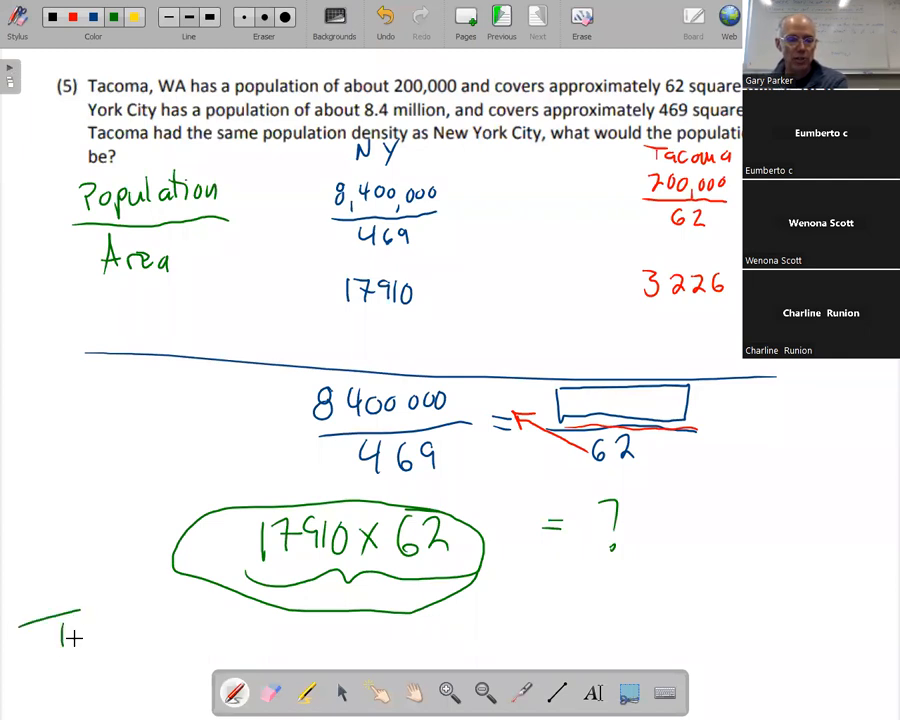
# Circle 17910 × 62 and write 'Tacoma would have about 1,100,000 people to be as dense as NY'
pyautogui.write('Tacoma would have about 1,100,000 people to be as')
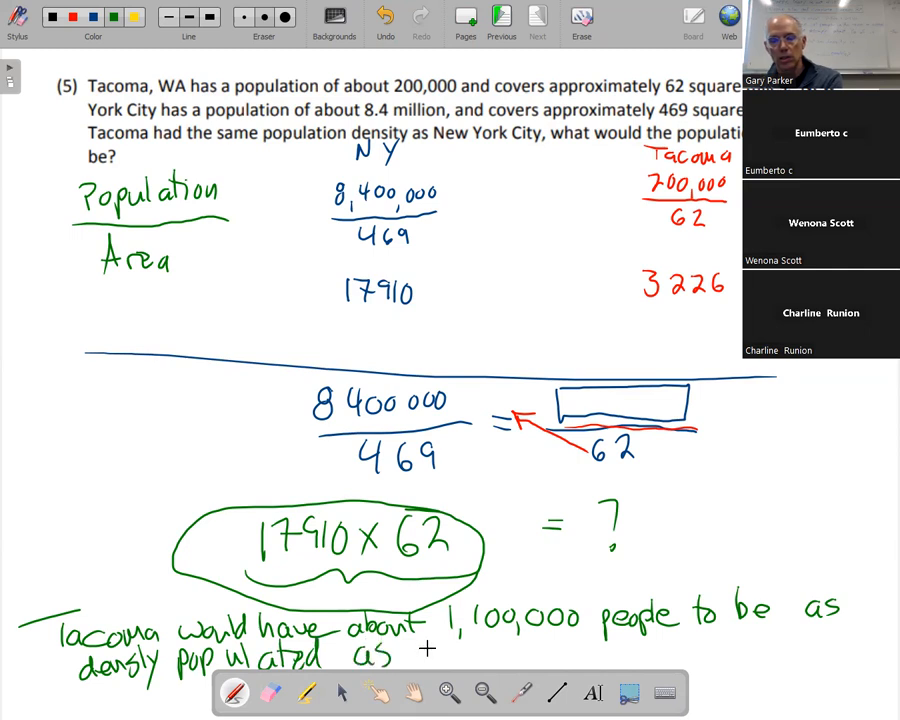
pyautogui.write('NY.')
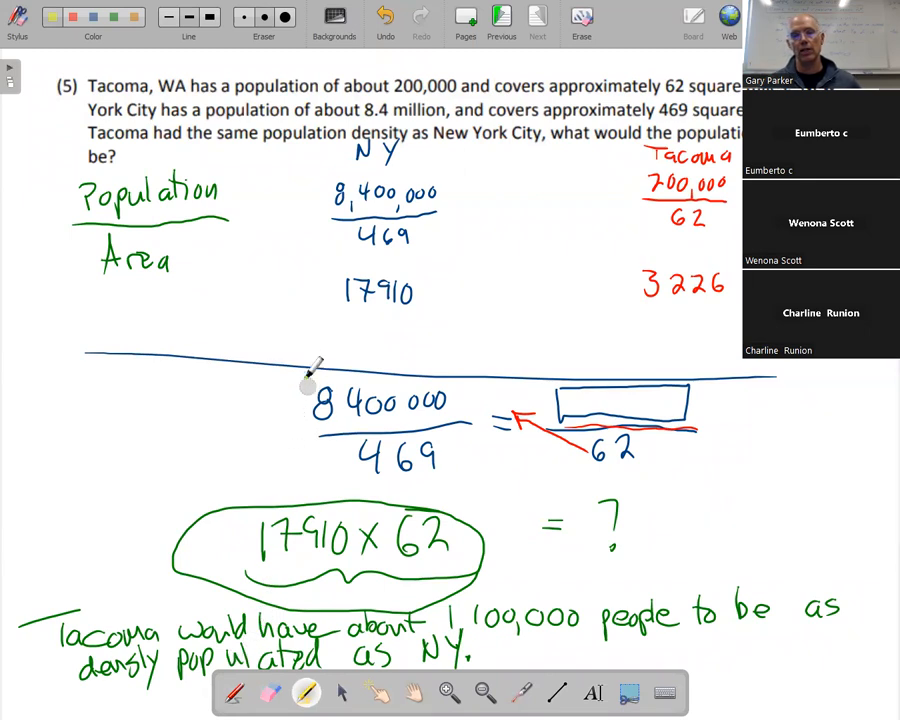
# Draw a yellow highlighter box around 8,400,000/469 = ?/62
pyautogui.moveTo(290, 380); pyautogui.dragTo(375, 470)
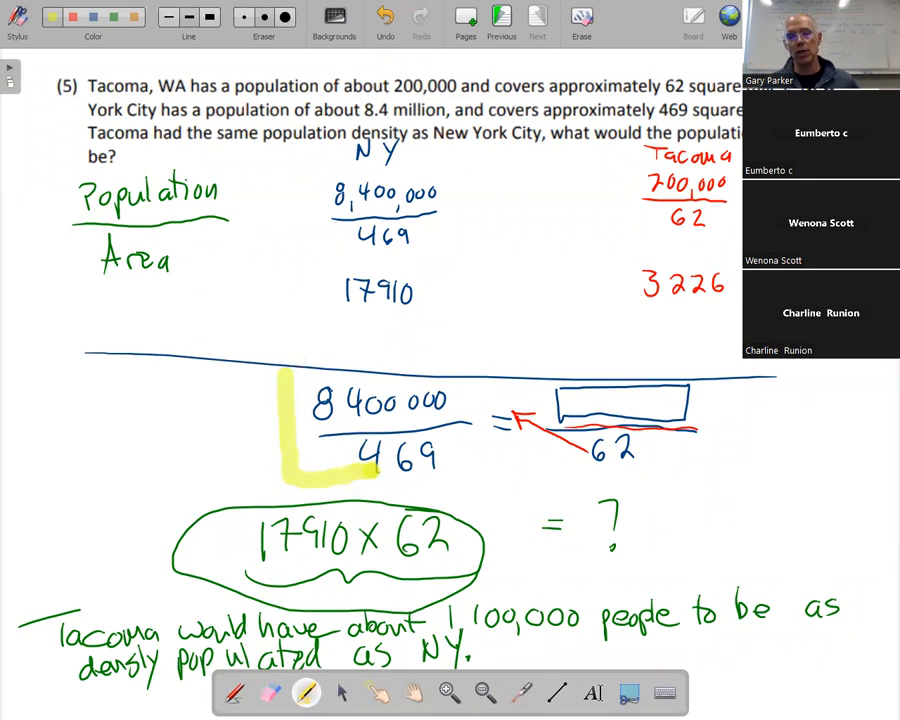
pyautogui.moveTo(360, 470); pyautogui.dragTo(705, 375)
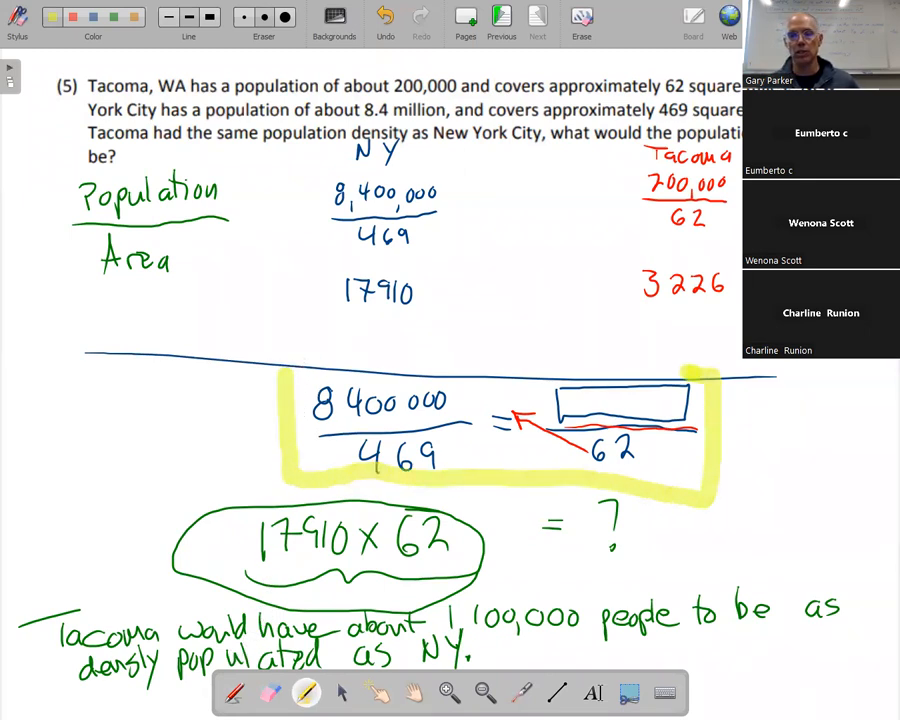